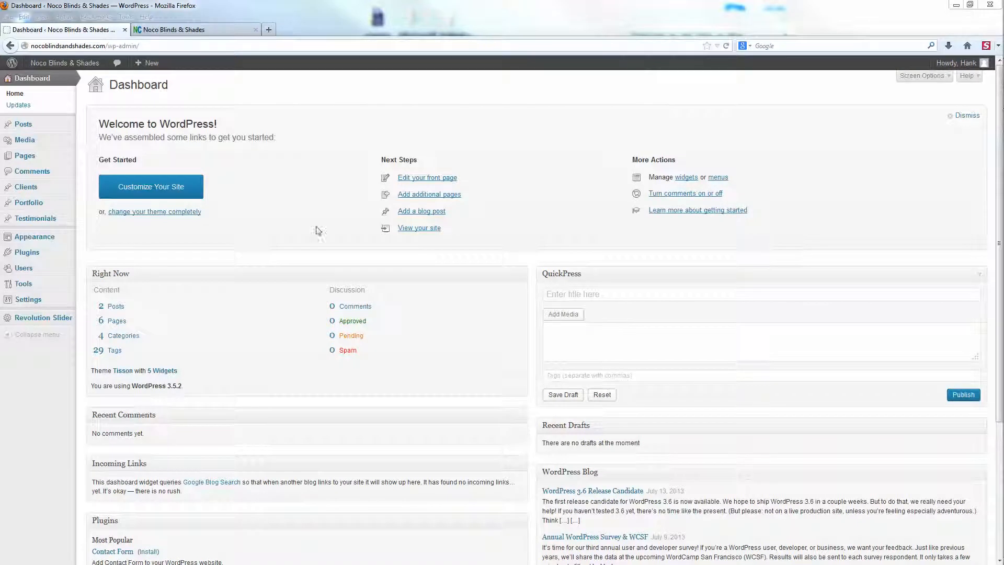
{"action": "mouse_move", "coordinate": [184, 226]}
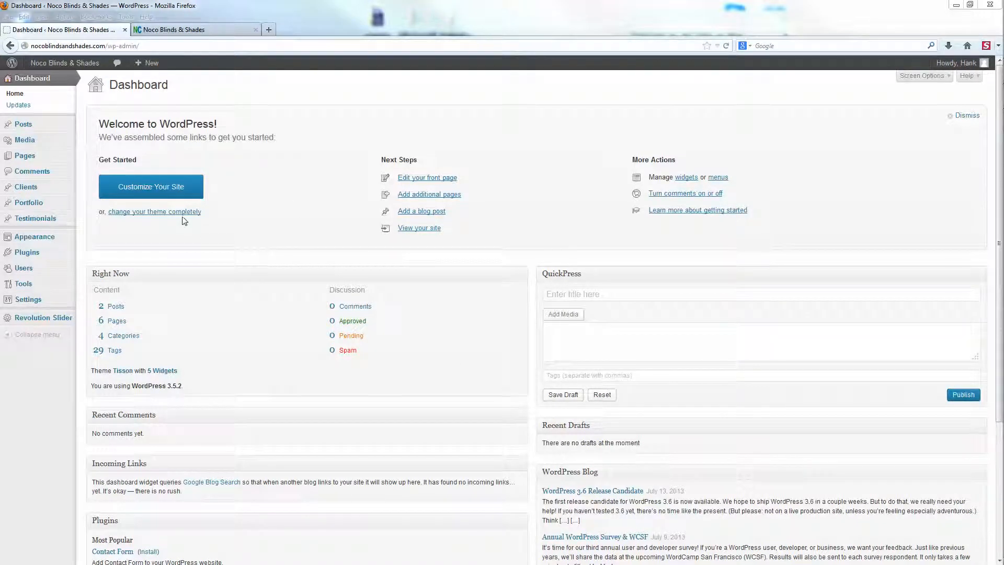
View the live Noco Blinds & Shades homepage and scroll down to its footer
{"action": "left_click", "coordinate": [195, 30]}
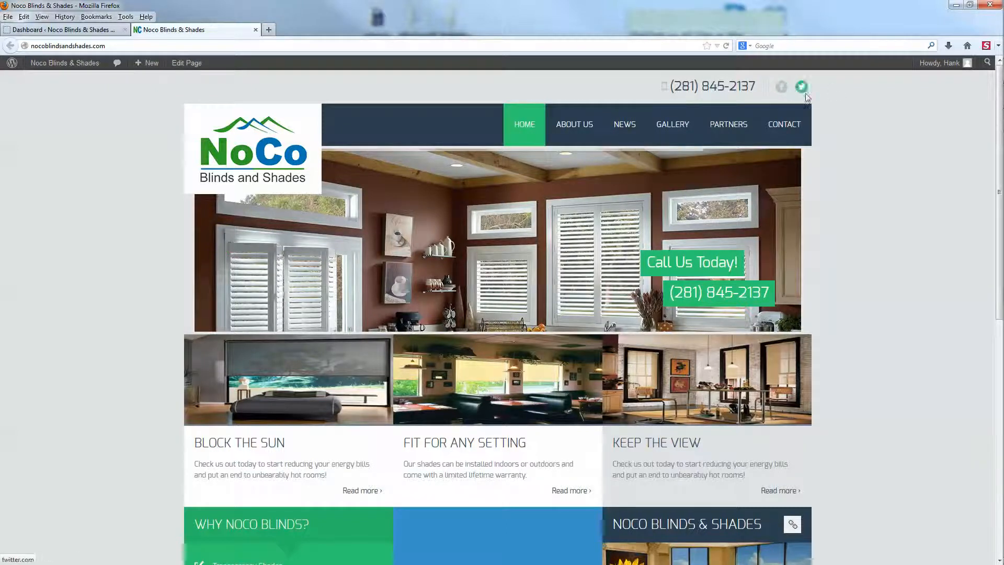
{"action": "scroll", "scroll_direction": "down", "scroll_amount": 3}
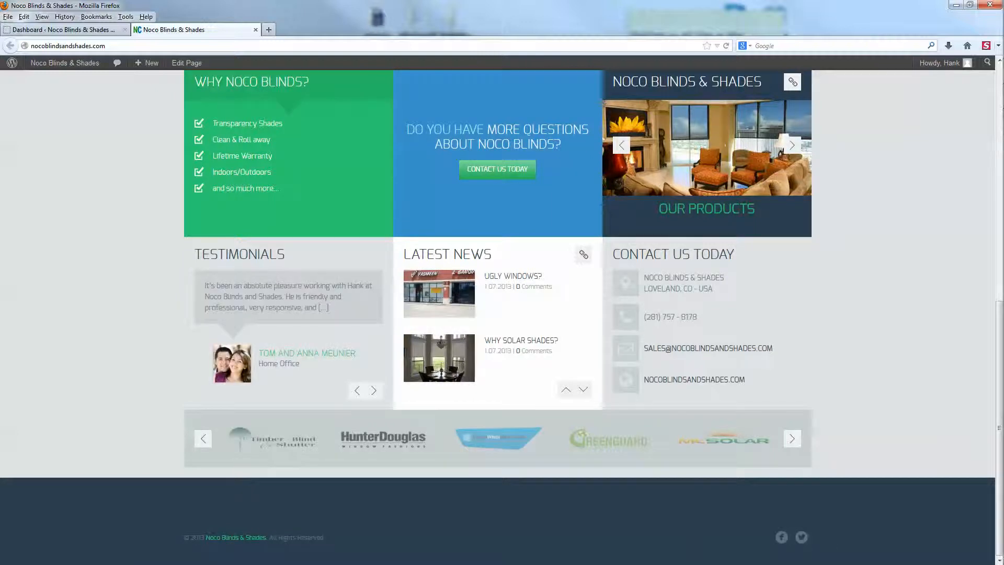
Reach the Main Navigation menu editor under Appearance > Menus and check the menu on the live site
{"action": "left_click", "coordinate": [60, 29]}
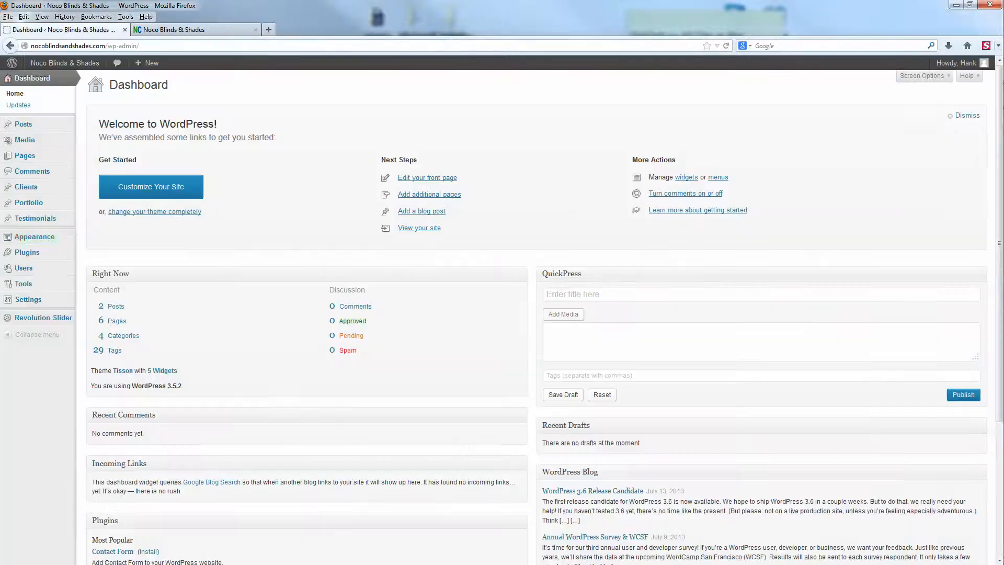
{"action": "mouse_move", "coordinate": [33, 236]}
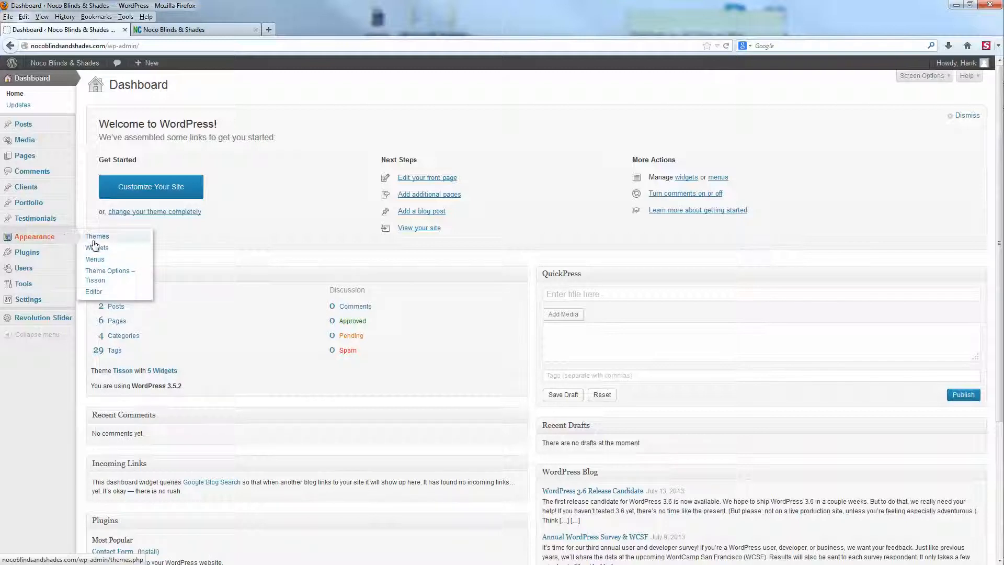
{"action": "left_click", "coordinate": [95, 259]}
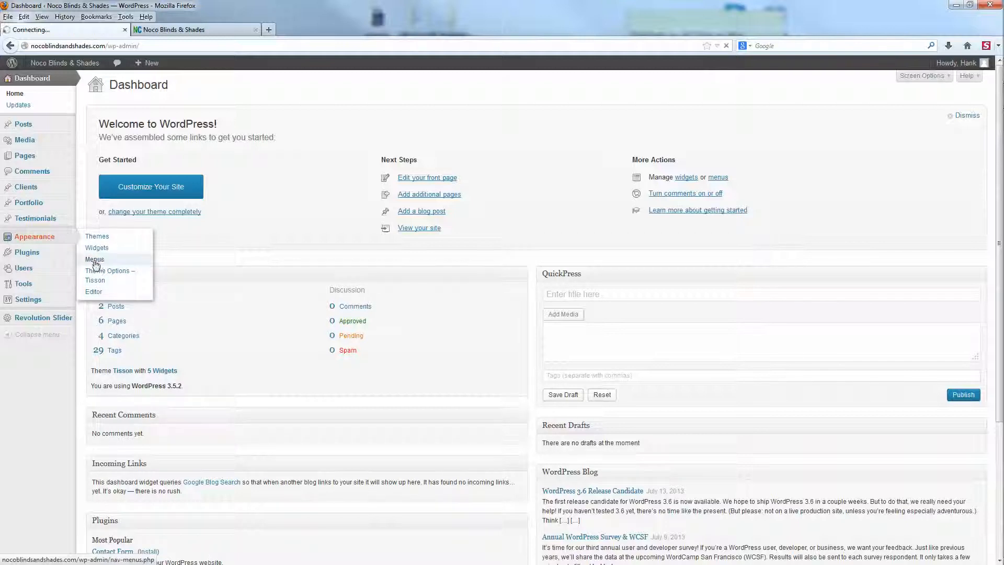
{"action": "left_click", "coordinate": [94, 260]}
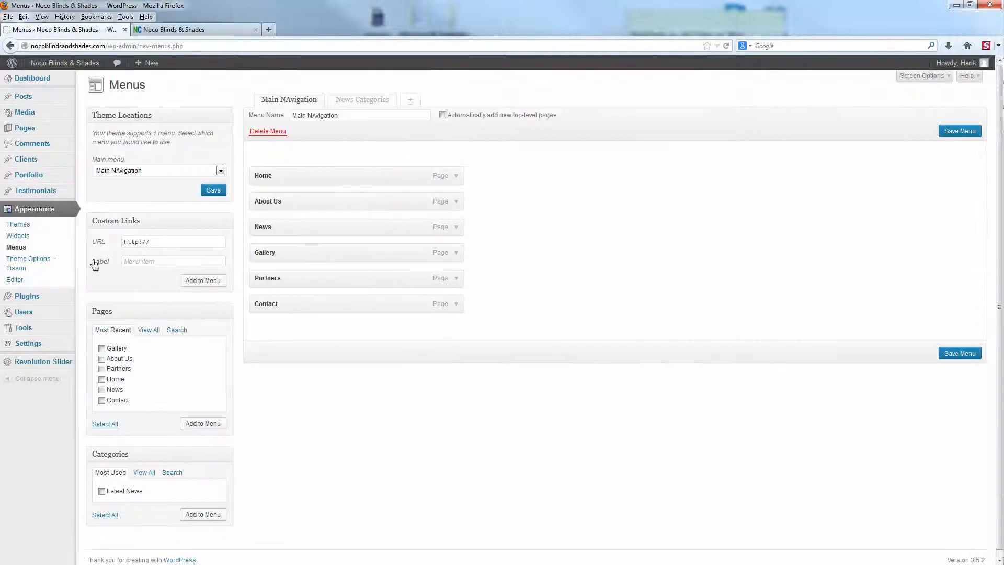
{"action": "mouse_move", "coordinate": [324, 319]}
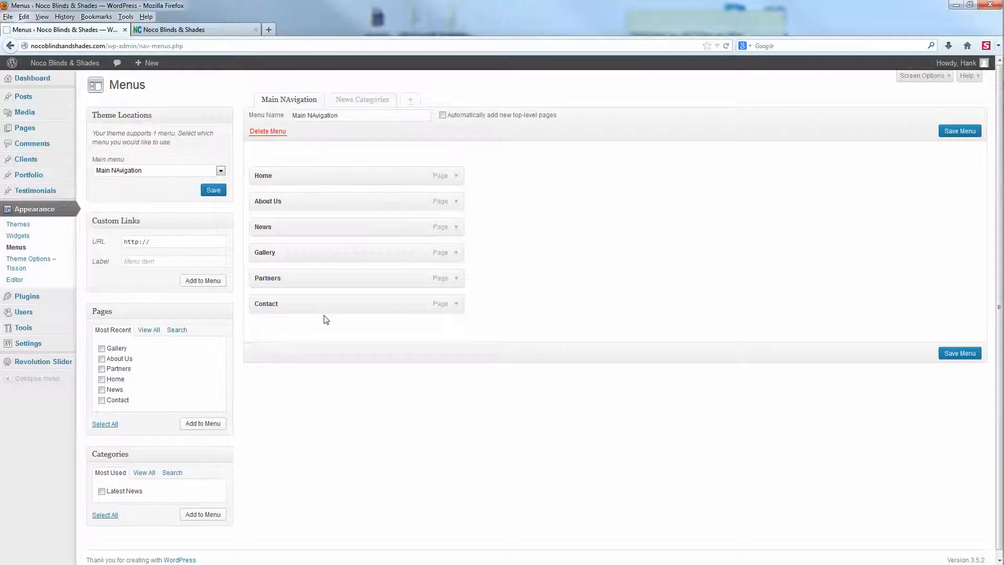
{"action": "left_click", "coordinate": [195, 30]}
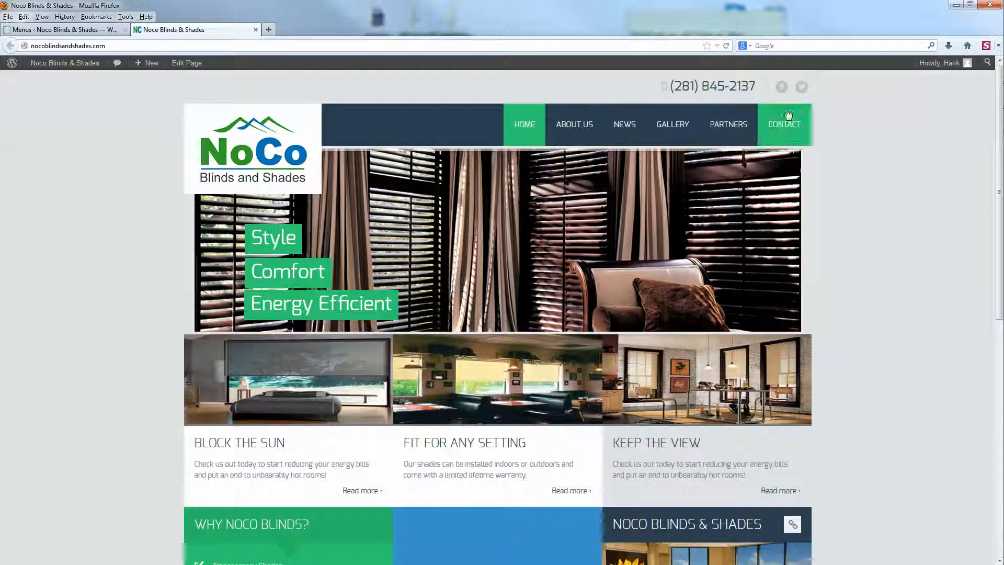
{"action": "left_click", "coordinate": [64, 30]}
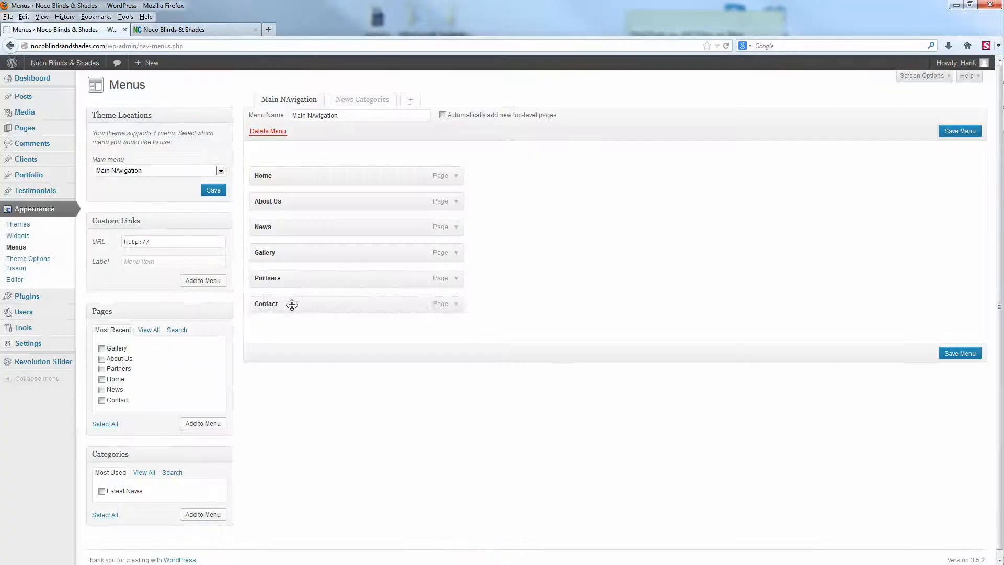
Move Contact above Partners, preview, then restore and save the order Home, About Us, News, Gallery, Partners, Contact
{"action": "left_click_drag", "start_coordinate": [292, 303], "coordinate": [292, 266]}
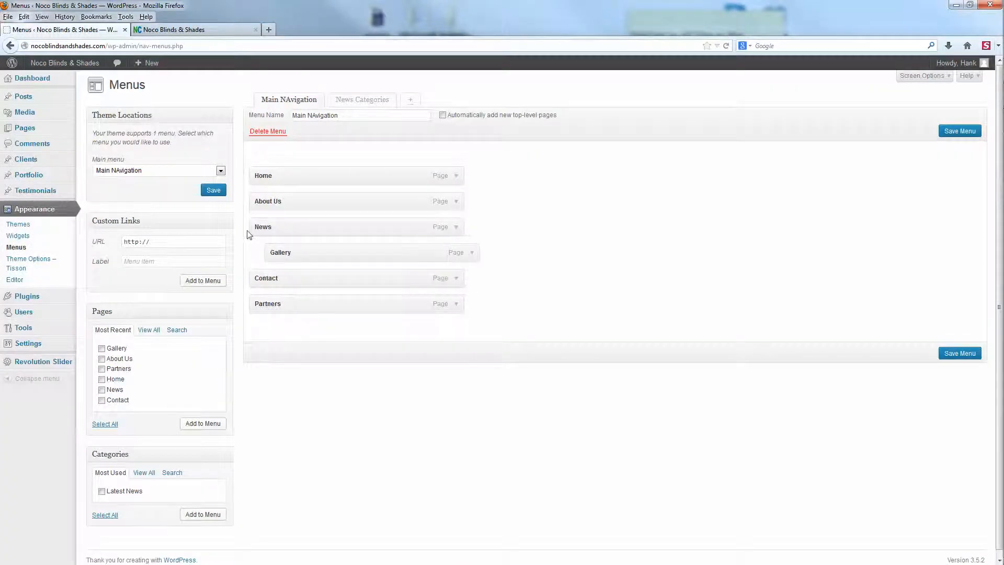
{"action": "left_click", "coordinate": [959, 352]}
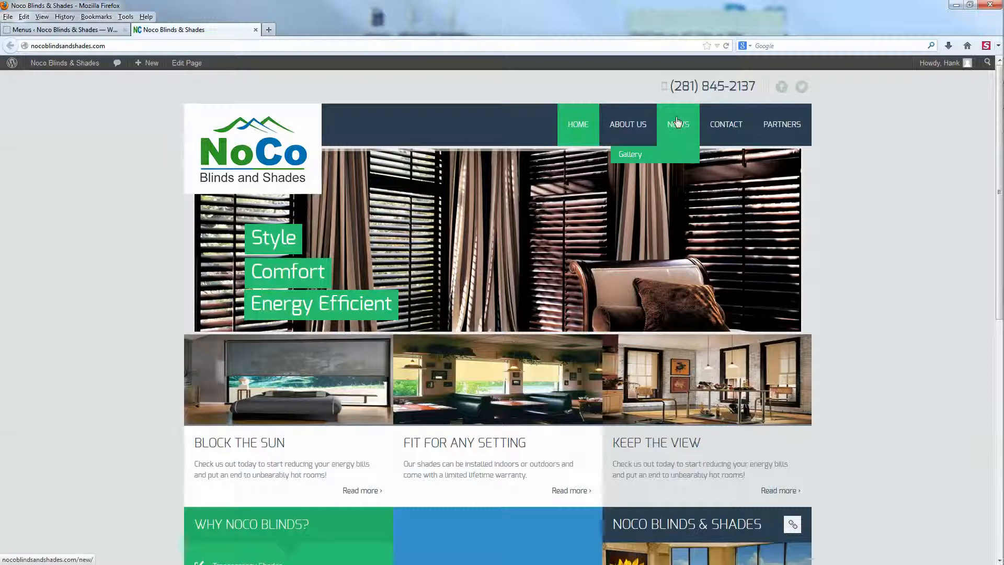
{"action": "left_click", "coordinate": [64, 30]}
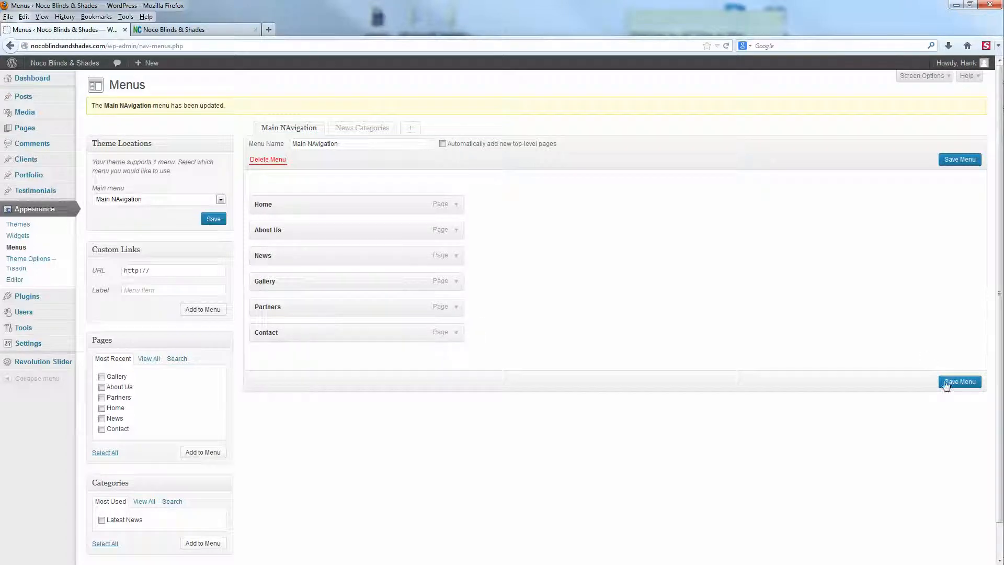
{"action": "left_click", "coordinate": [959, 381]}
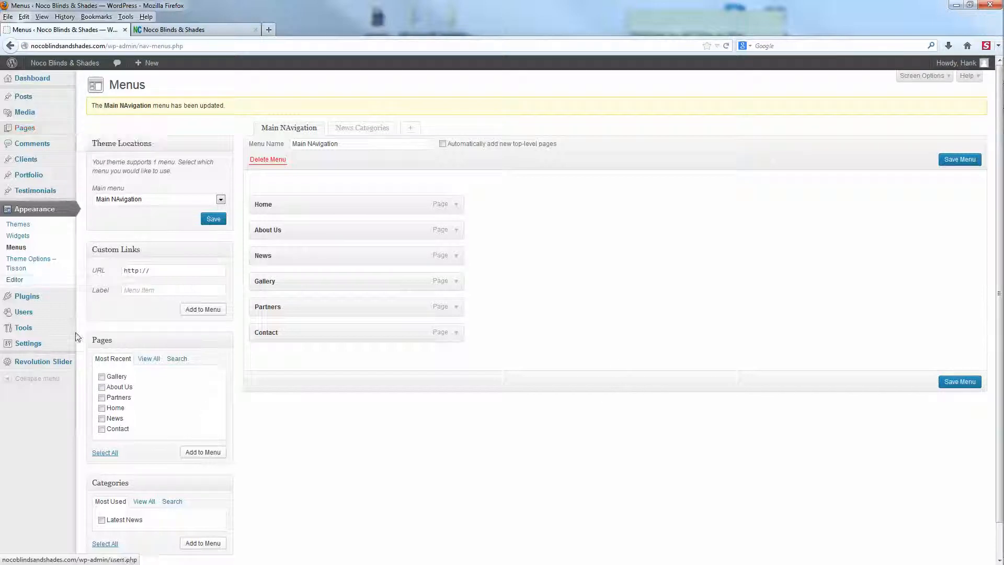
{"action": "mouse_move", "coordinate": [15, 250]}
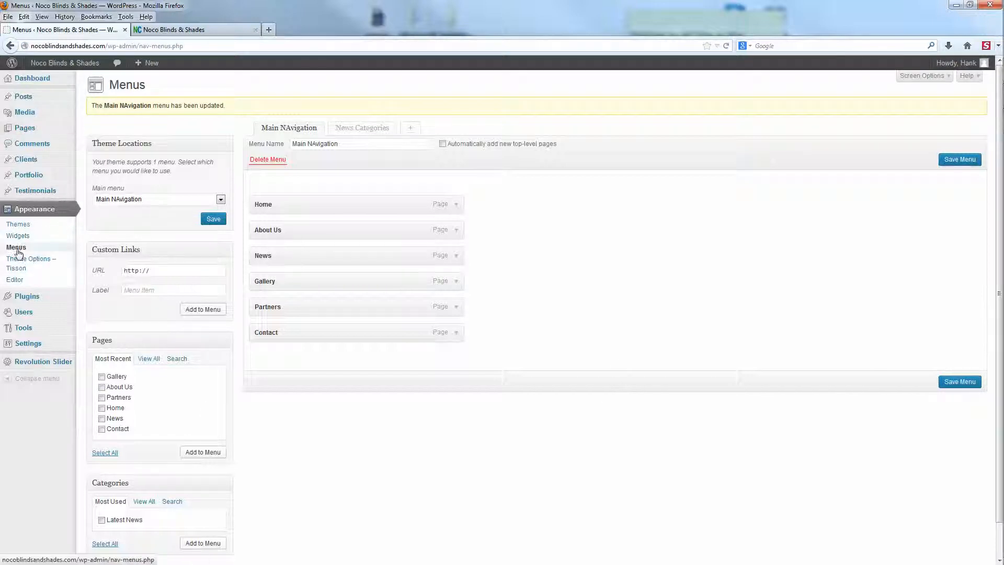
{"action": "left_click", "coordinate": [147, 358]}
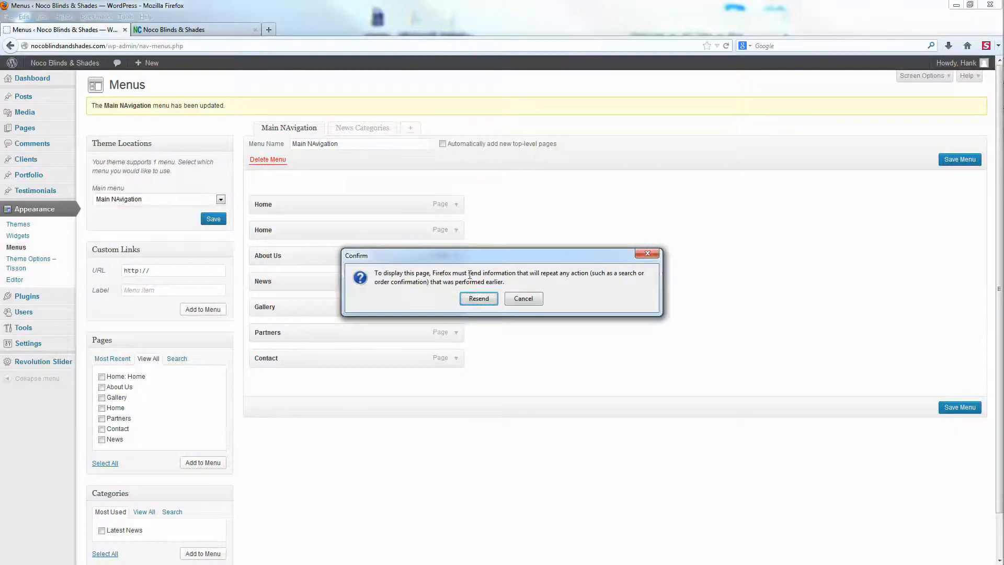
{"action": "left_click", "coordinate": [477, 298]}
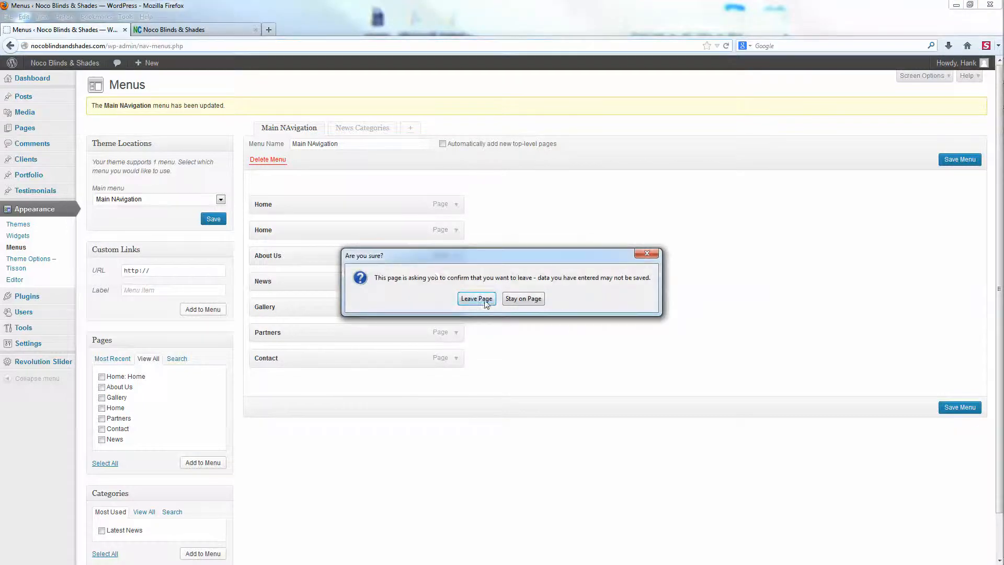
{"action": "left_click", "coordinate": [476, 298]}
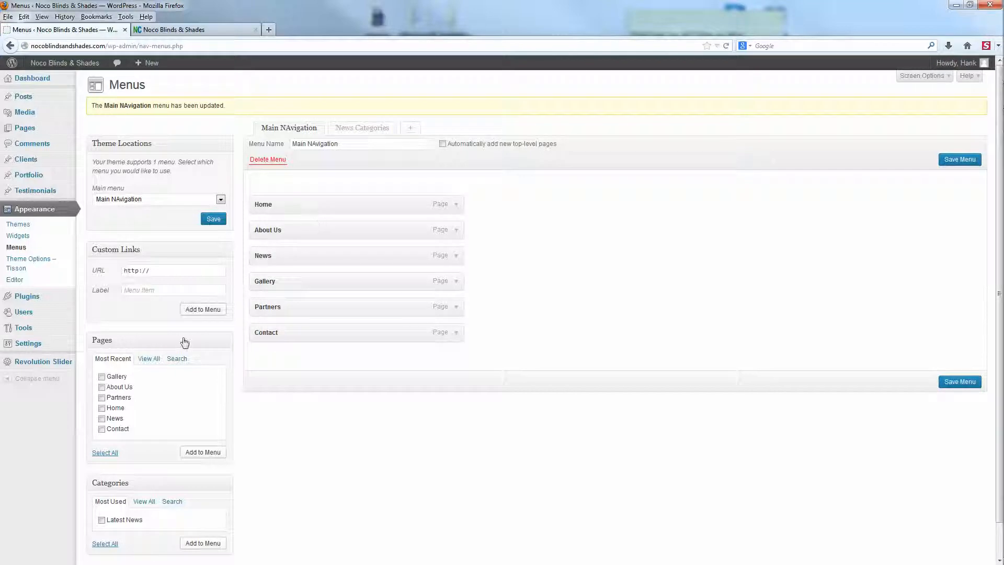
{"action": "left_click", "coordinate": [203, 451]}
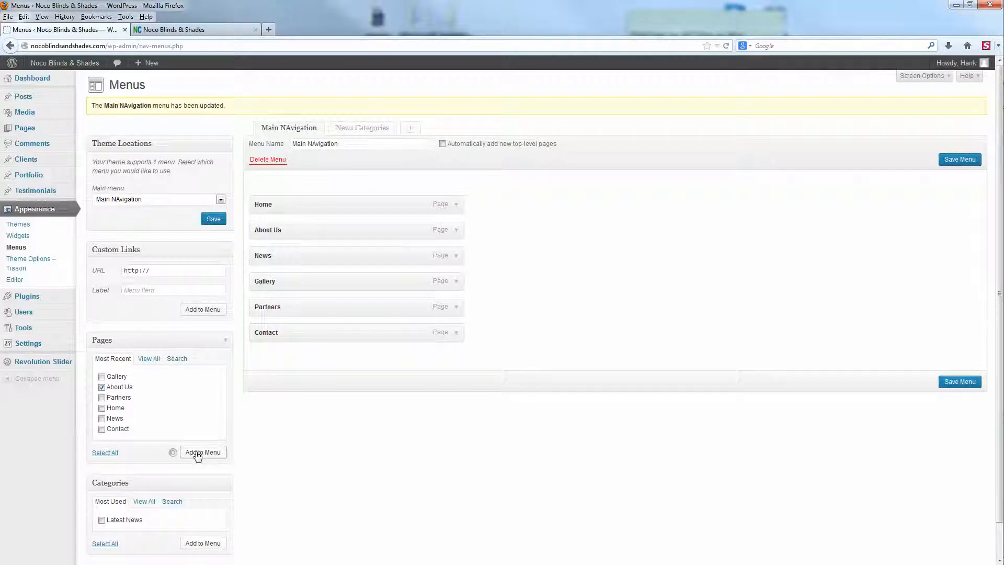
{"action": "left_click", "coordinate": [201, 452]}
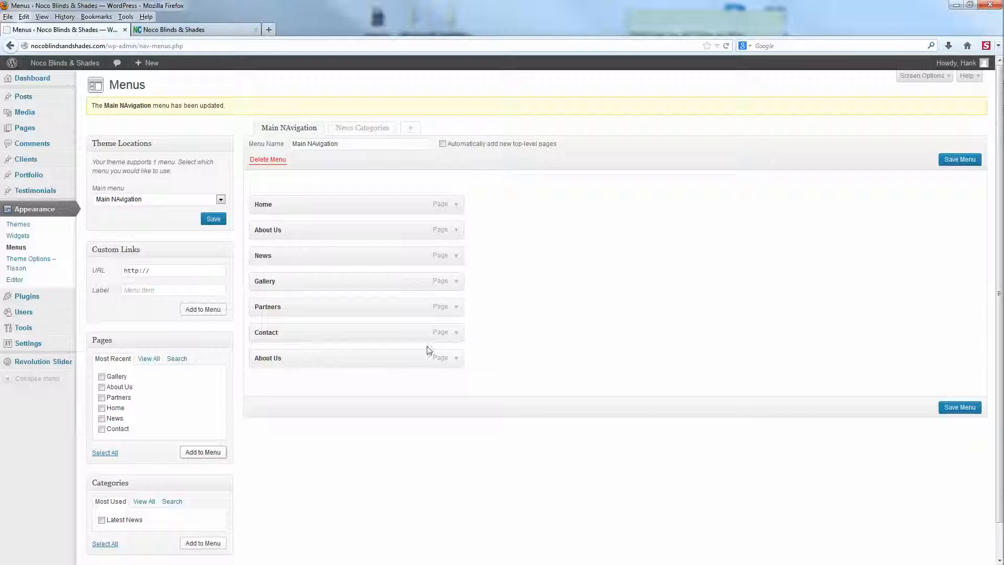
{"action": "mouse_move", "coordinate": [456, 361]}
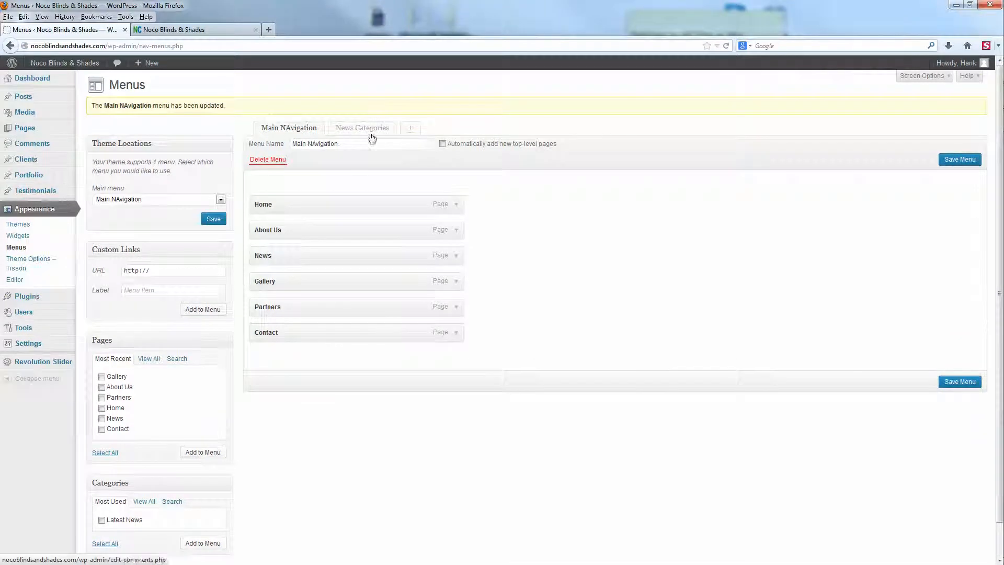
{"action": "mouse_move", "coordinate": [25, 128]}
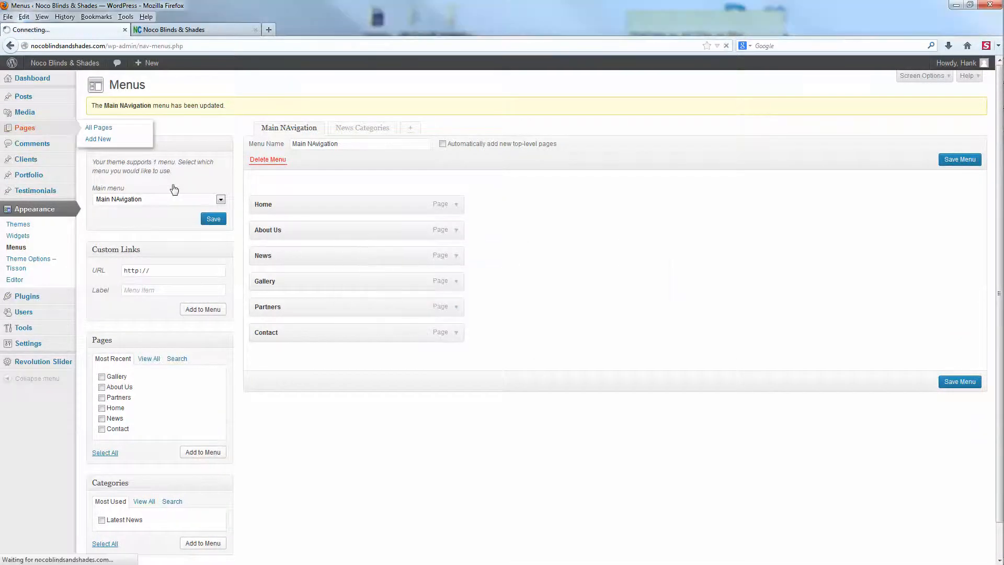
Publish a new page titled Test reading 'Test page' with a right sidebar, then view it live
{"action": "left_click", "coordinate": [99, 128]}
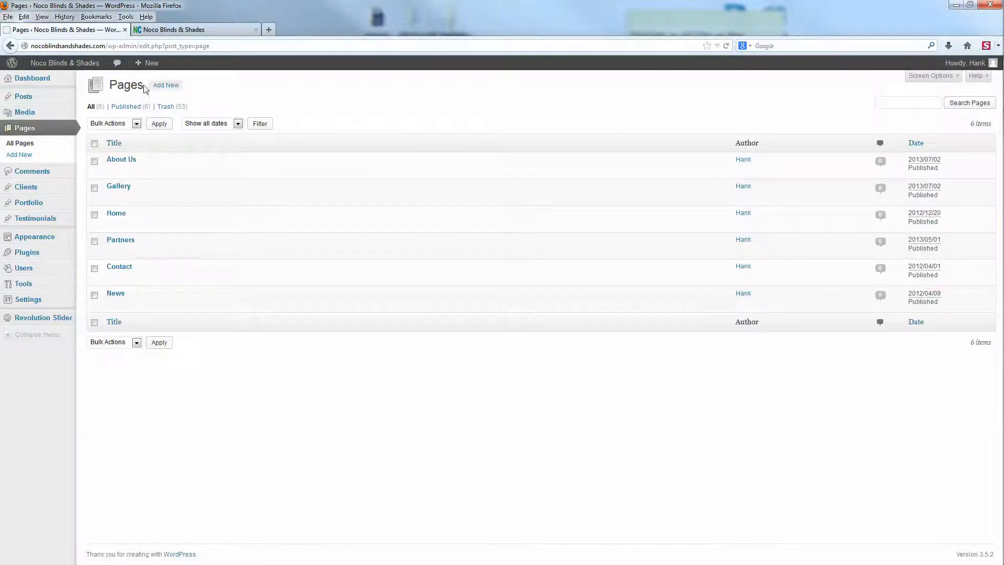
{"action": "left_click", "coordinate": [165, 84]}
{"action": "type", "text": "Test page"}
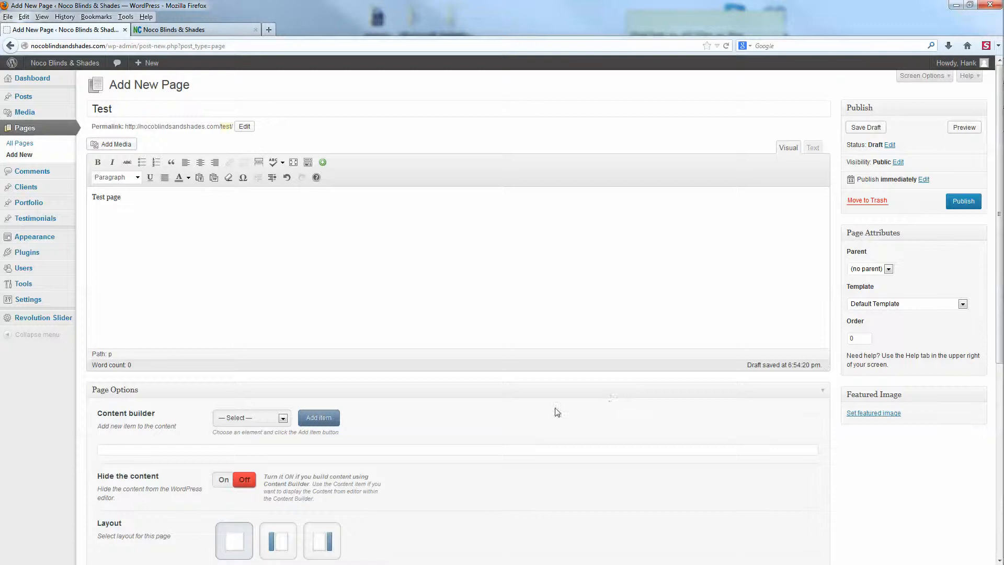
{"action": "scroll", "scroll_direction": "down", "scroll_amount": 3}
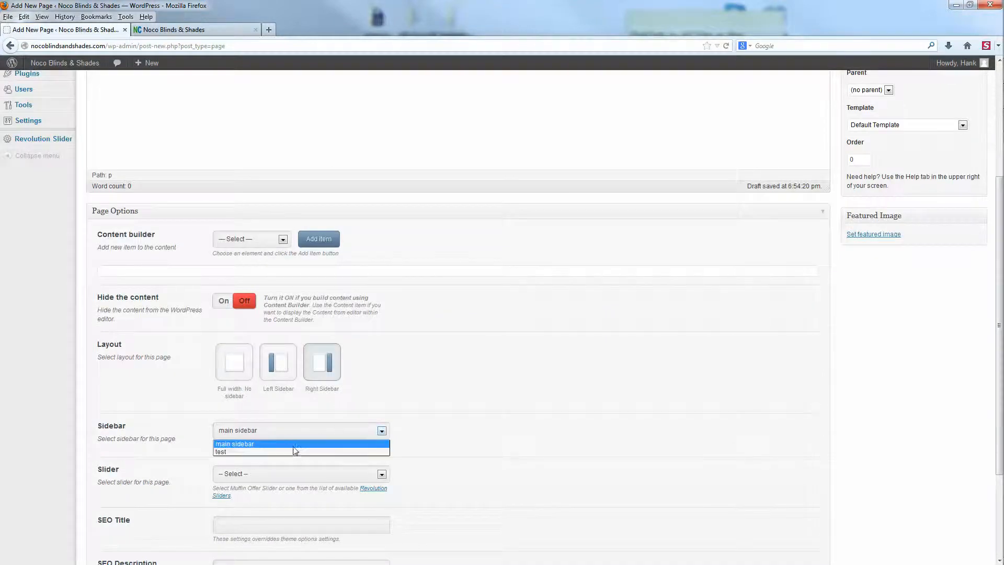
{"action": "left_click", "coordinate": [300, 472]}
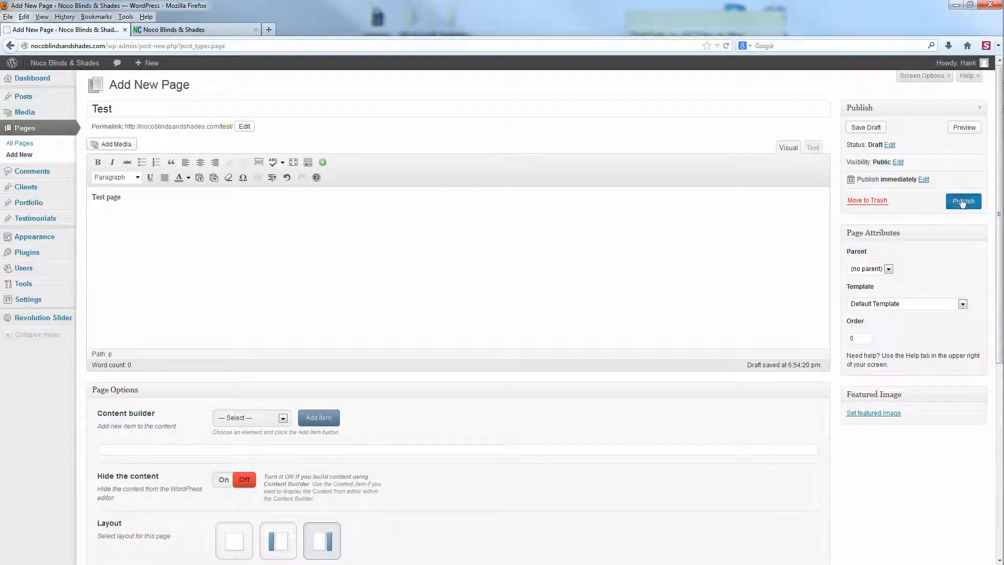
{"action": "left_click", "coordinate": [963, 201]}
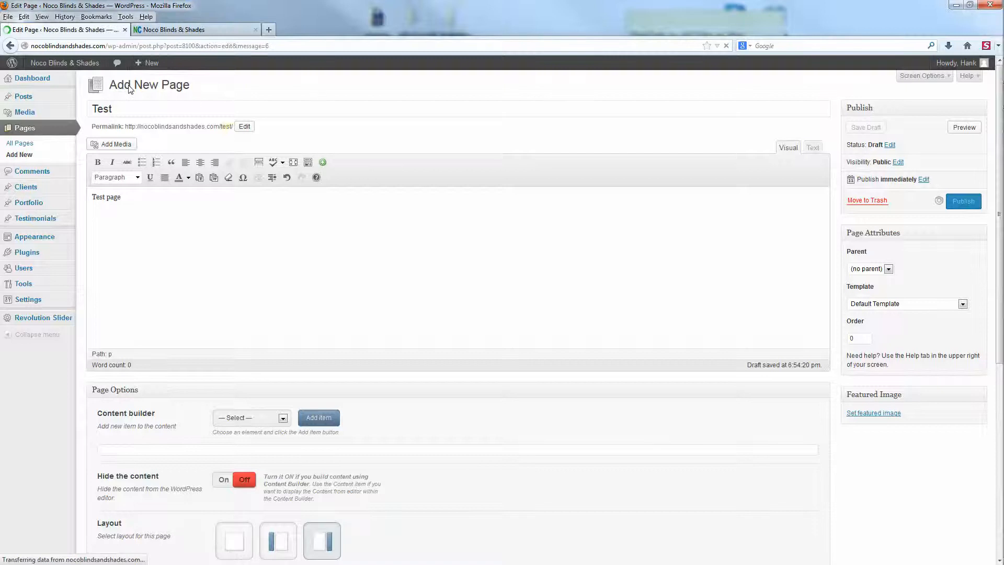
{"action": "left_click", "coordinate": [963, 200]}
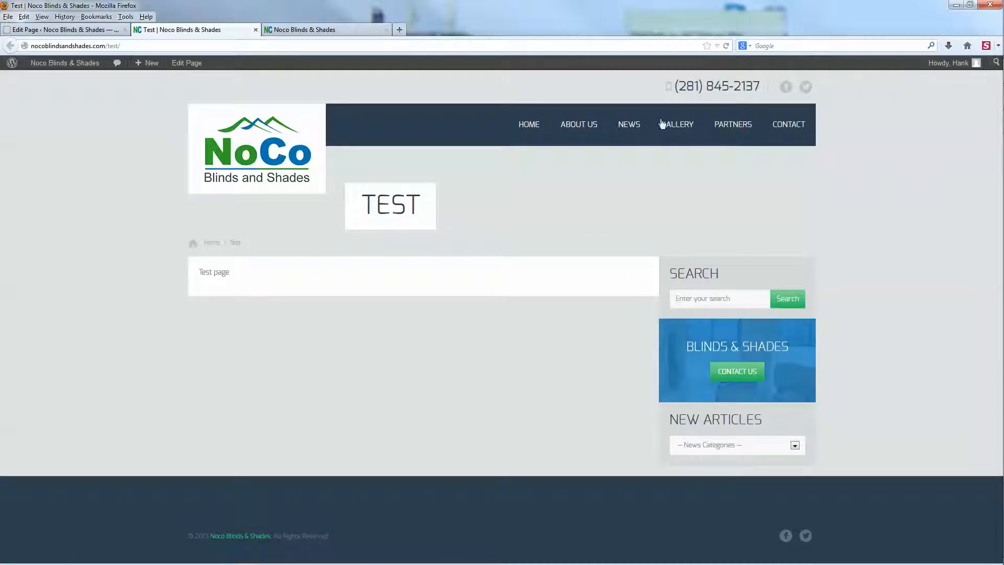
{"action": "mouse_move", "coordinate": [539, 173]}
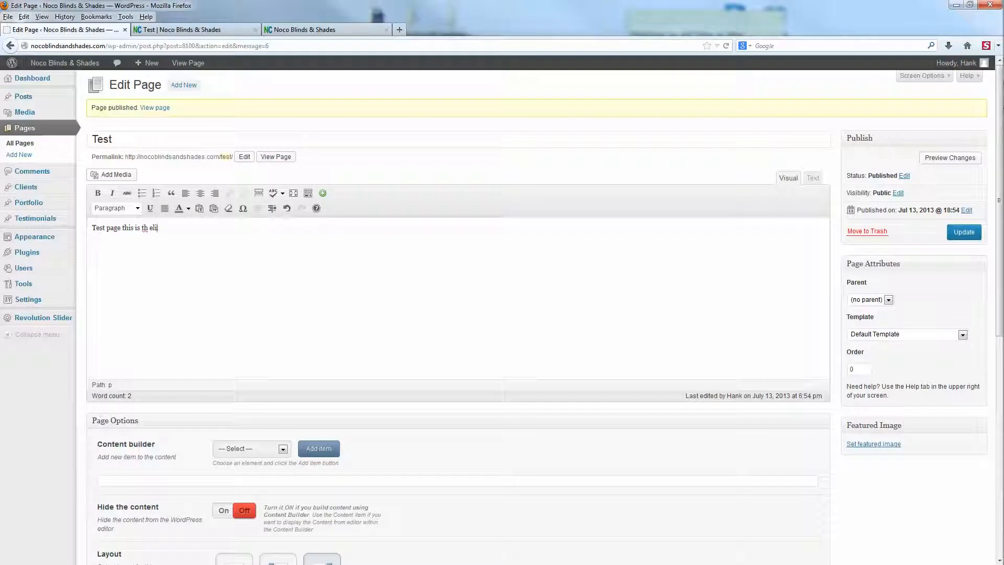
Add 'the link HERE' to the Test page, link HERE to the page URL, and update it
{"action": "type", "text": "the link"}
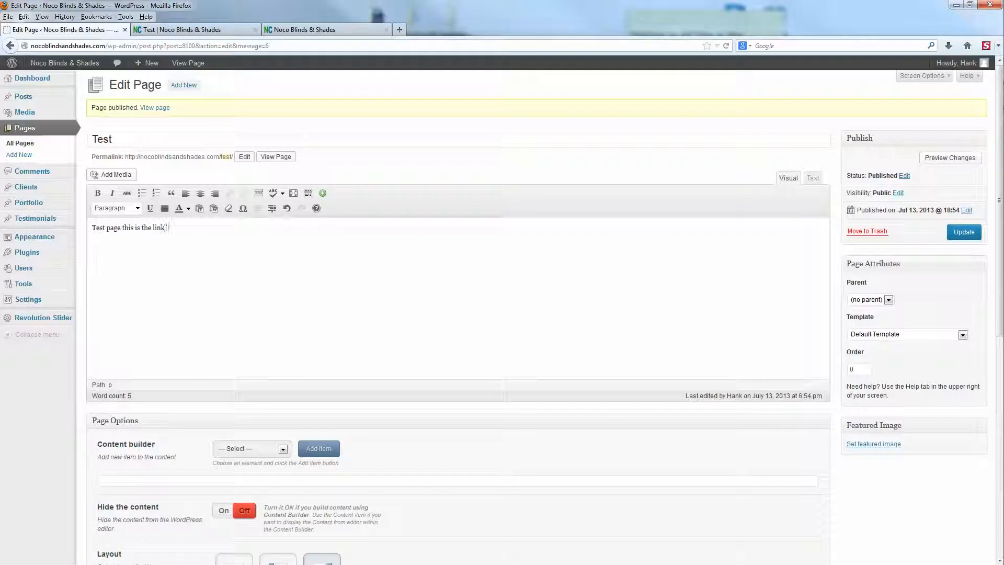
{"action": "type", "text": "HERE"}
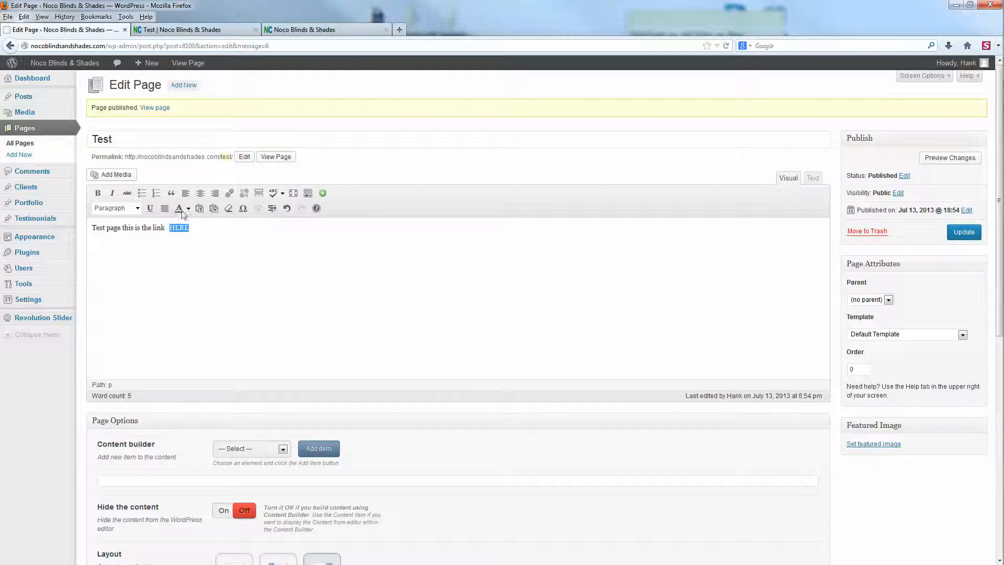
{"action": "left_click", "coordinate": [229, 193]}
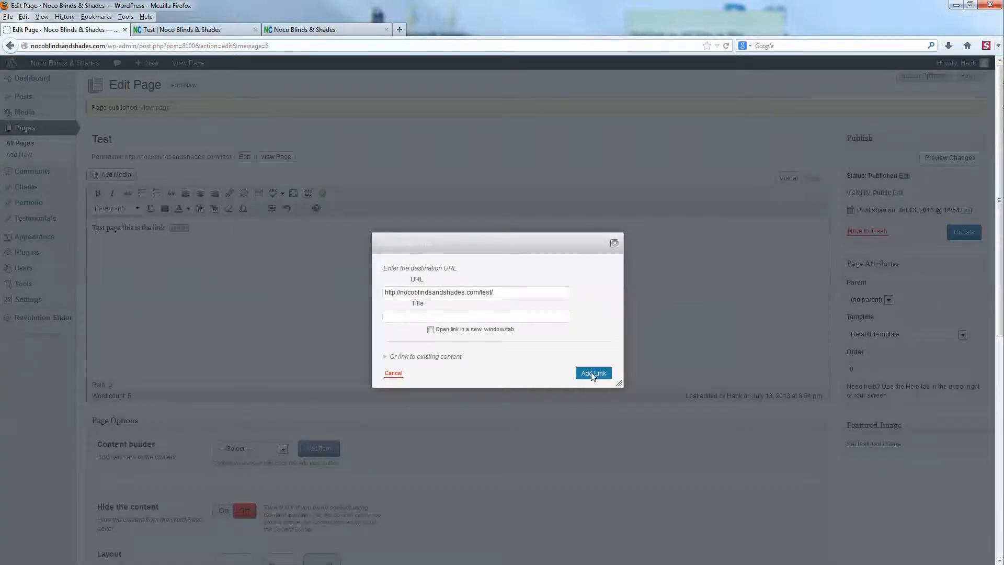
{"action": "left_click", "coordinate": [592, 372]}
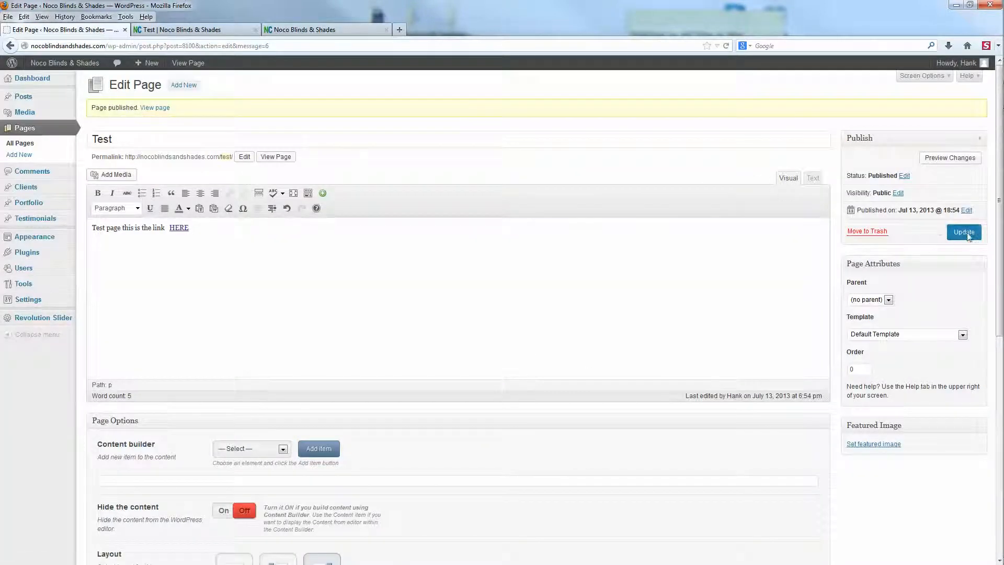
{"action": "left_click", "coordinate": [963, 232]}
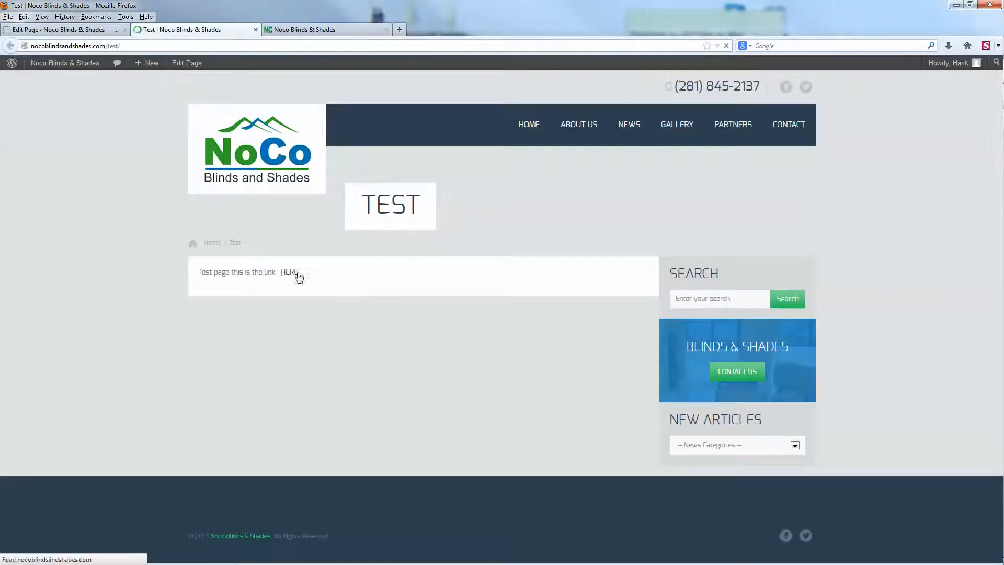
Follow the HERE link on the live page and reopen the Test page in the editor
{"action": "left_click", "coordinate": [289, 272]}
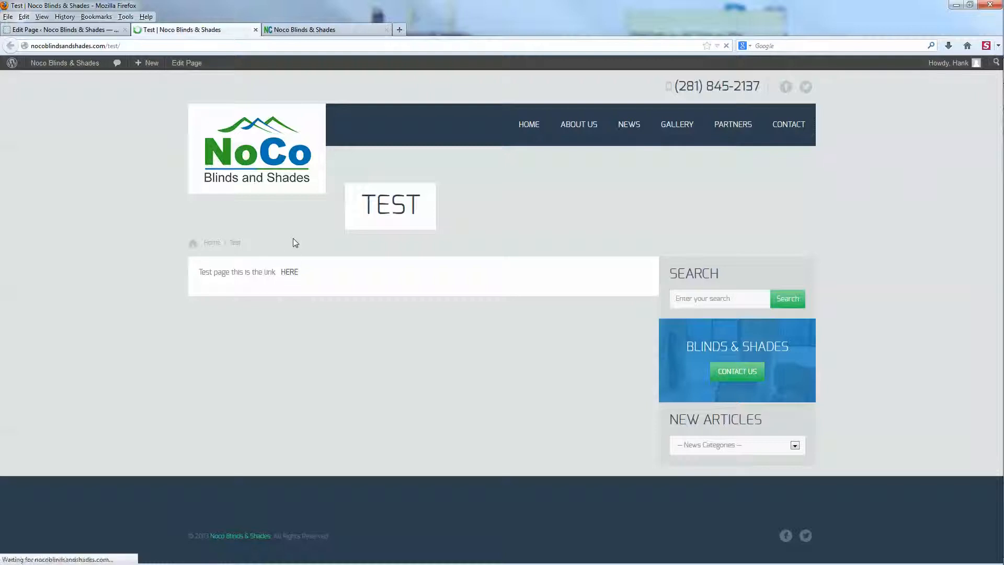
{"action": "left_click", "coordinate": [148, 62]}
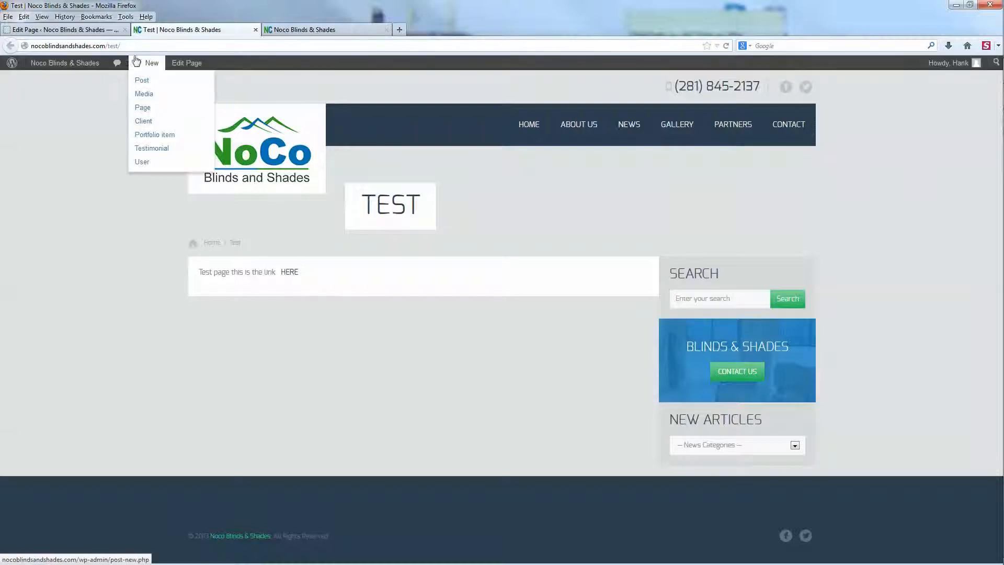
{"action": "left_click", "coordinate": [186, 63]}
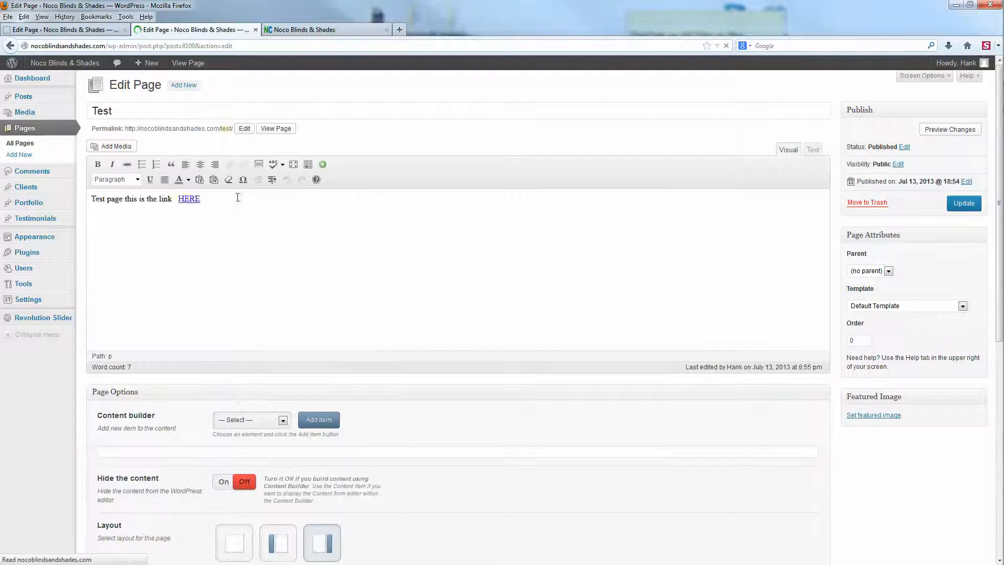
{"action": "double_click", "coordinate": [189, 199]}
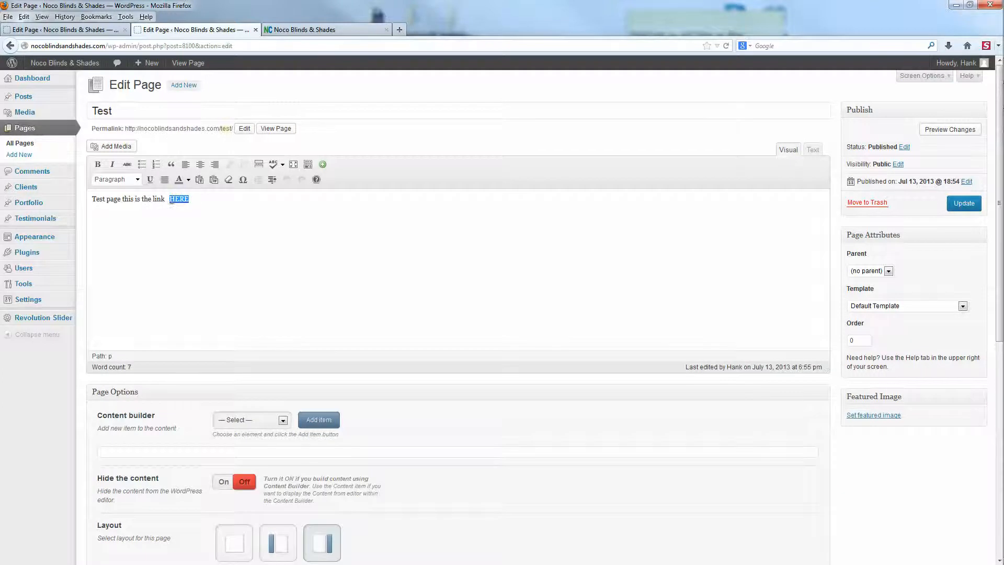
{"action": "left_click", "coordinate": [230, 164]}
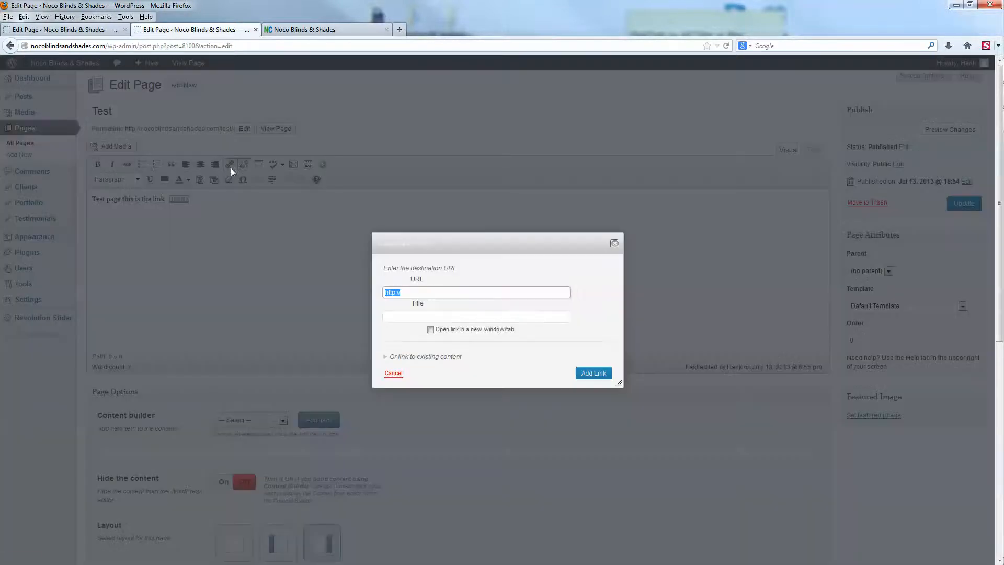
{"action": "type", "text": "google.com"}
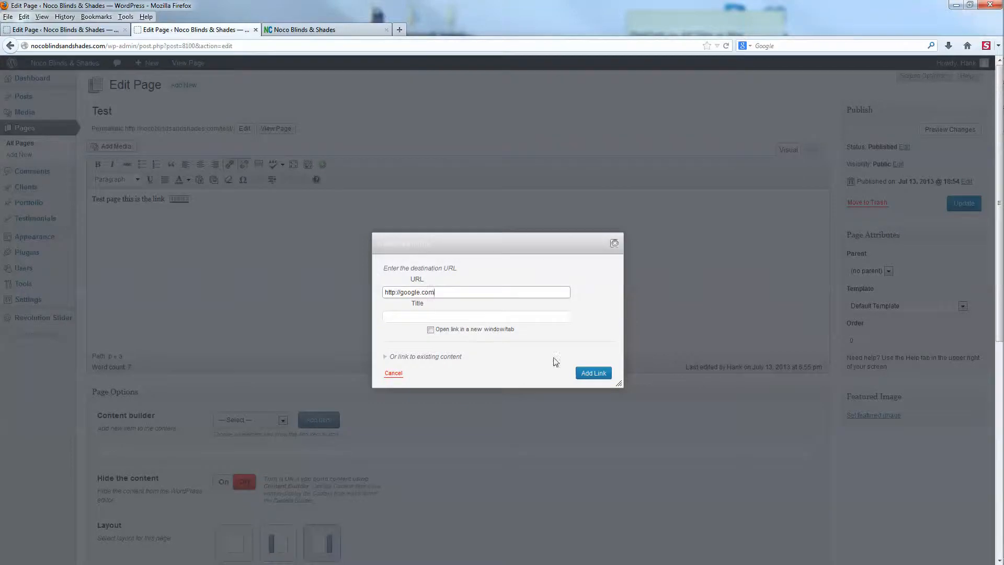
{"action": "left_click", "coordinate": [592, 373]}
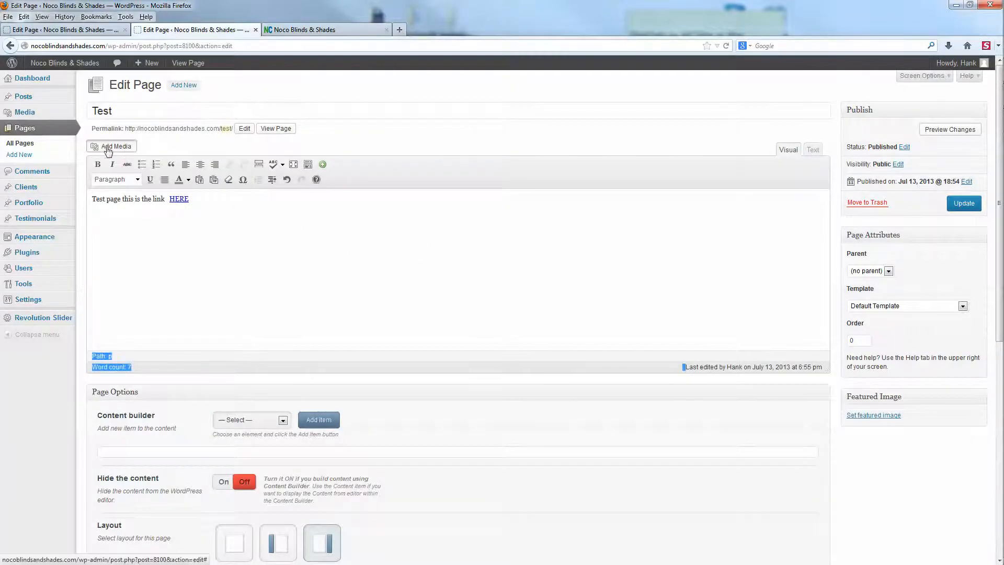
Insert the CheapWhiteBlinds.com logo image into the Test page and align it right
{"action": "left_click", "coordinate": [115, 146]}
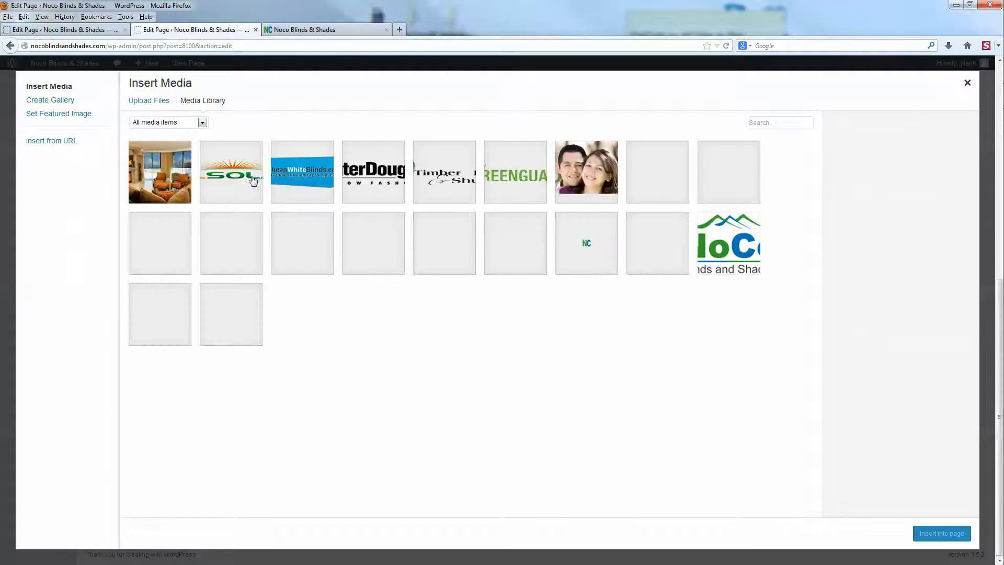
{"action": "left_click", "coordinate": [301, 171]}
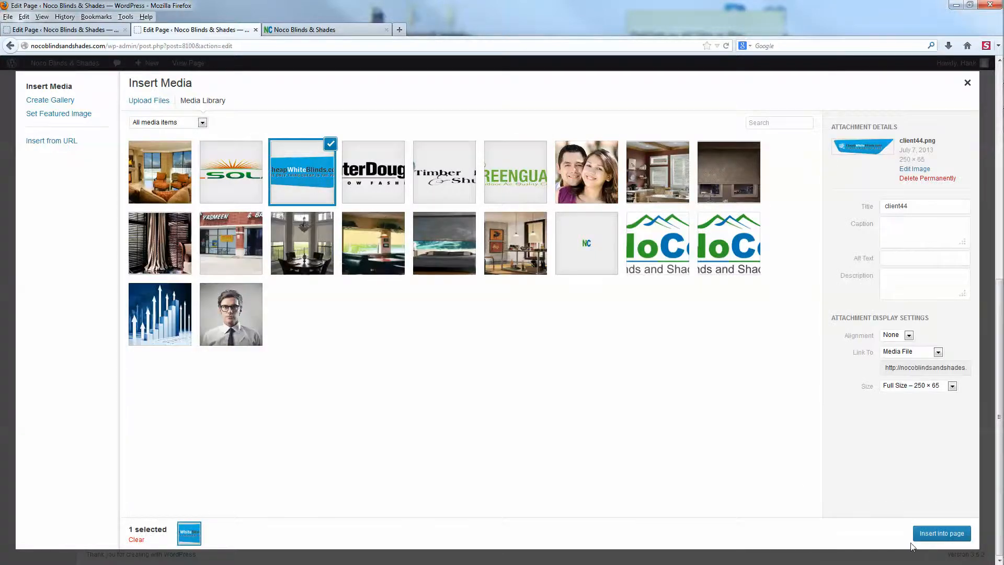
{"action": "left_click", "coordinate": [941, 532]}
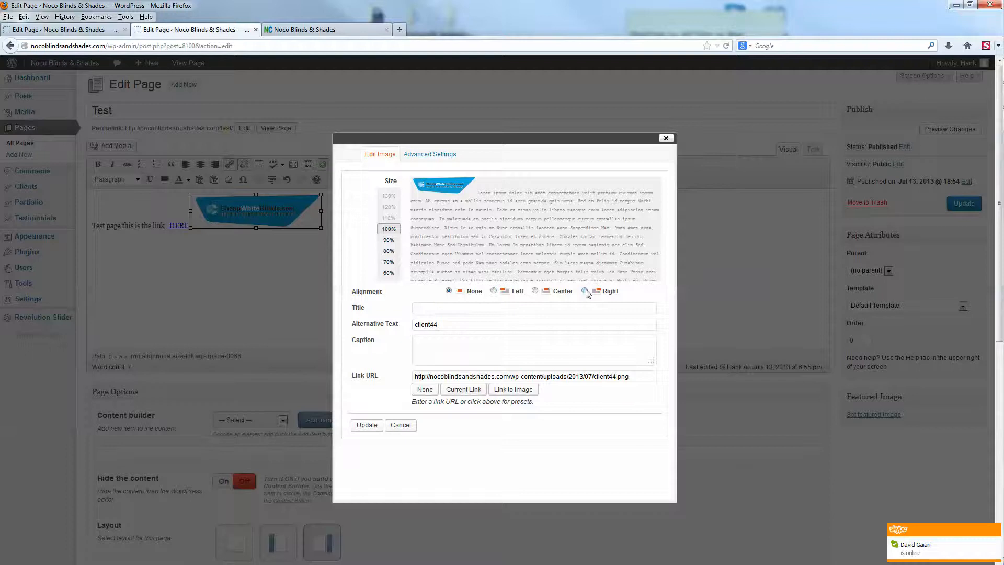
{"action": "left_click", "coordinate": [366, 424]}
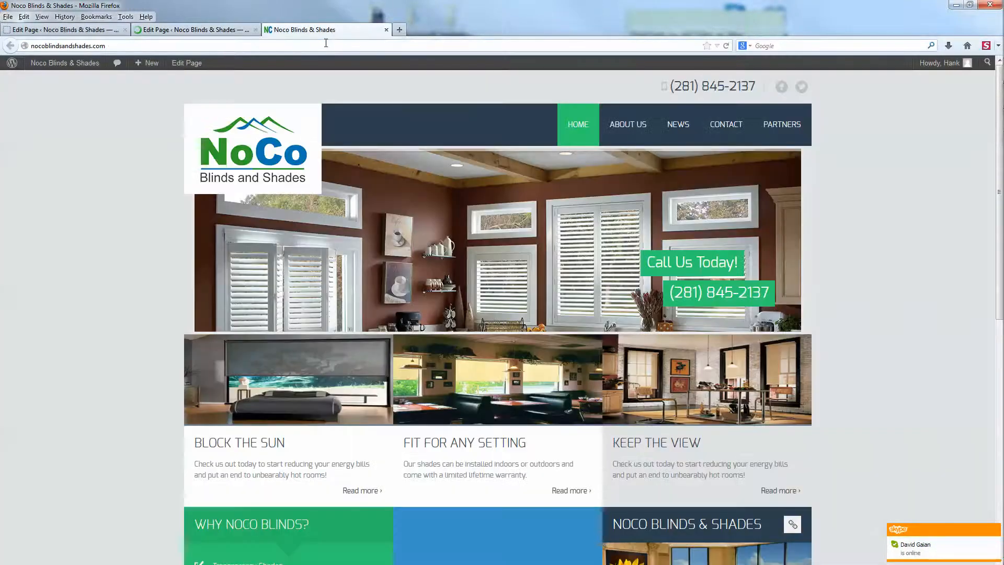
{"action": "left_click", "coordinate": [61, 29]}
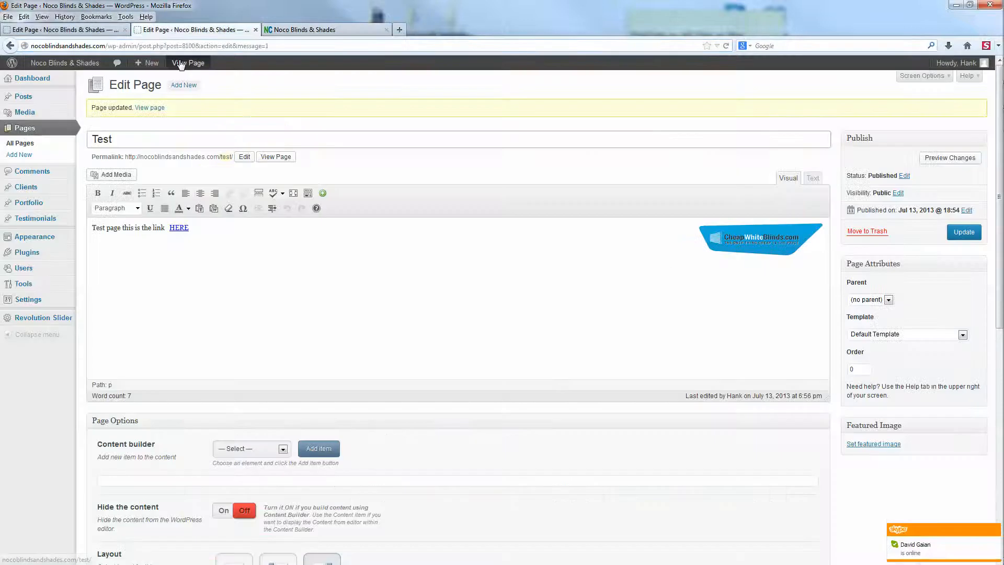
{"action": "left_click", "coordinate": [187, 63]}
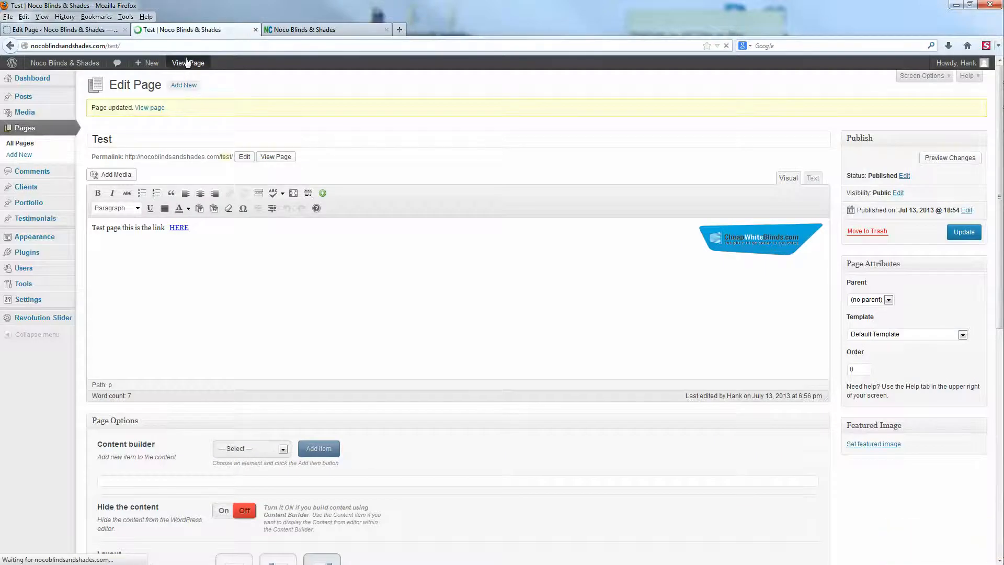
{"action": "left_click", "coordinate": [187, 62]}
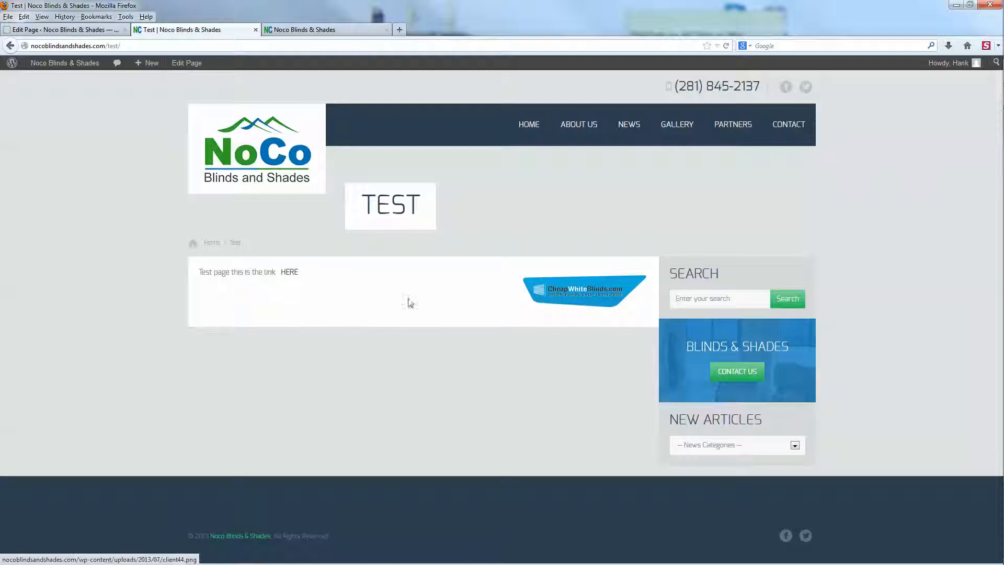
{"action": "right_click", "coordinate": [408, 301]}
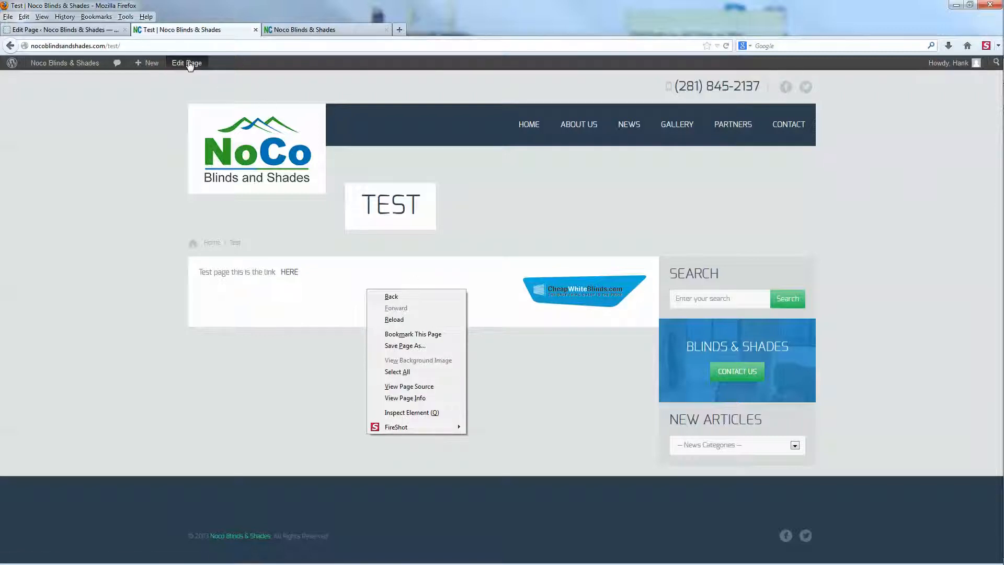
{"action": "left_click", "coordinate": [187, 63]}
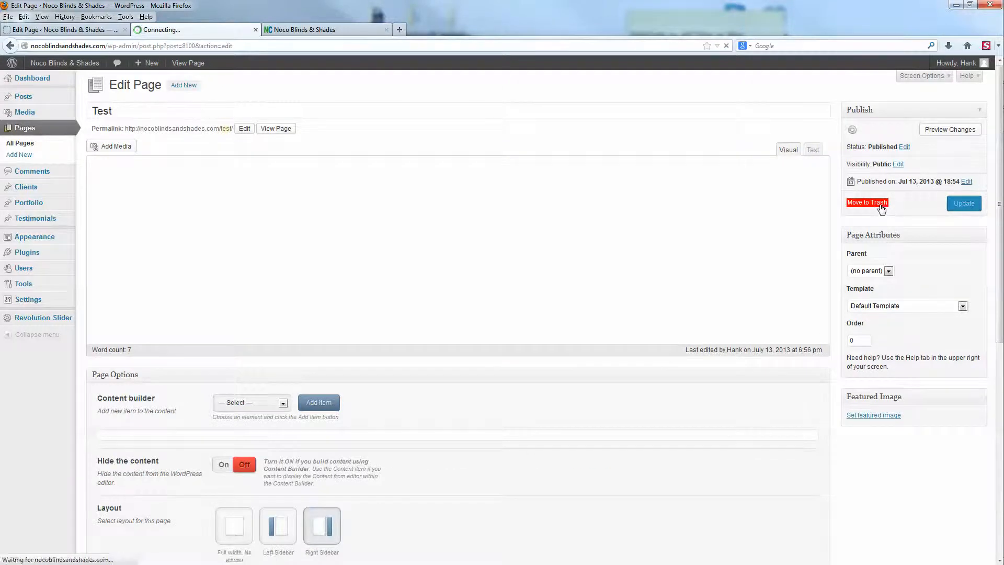
Move the Test page to the Trash and go to the Tisson Theme Options
{"action": "left_click", "coordinate": [866, 202]}
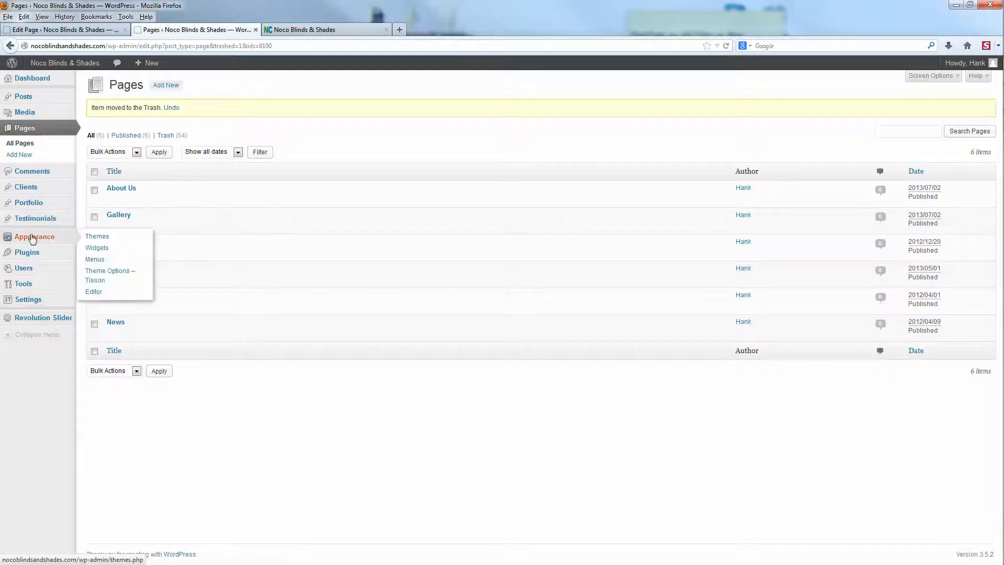
{"action": "mouse_move", "coordinate": [63, 249]}
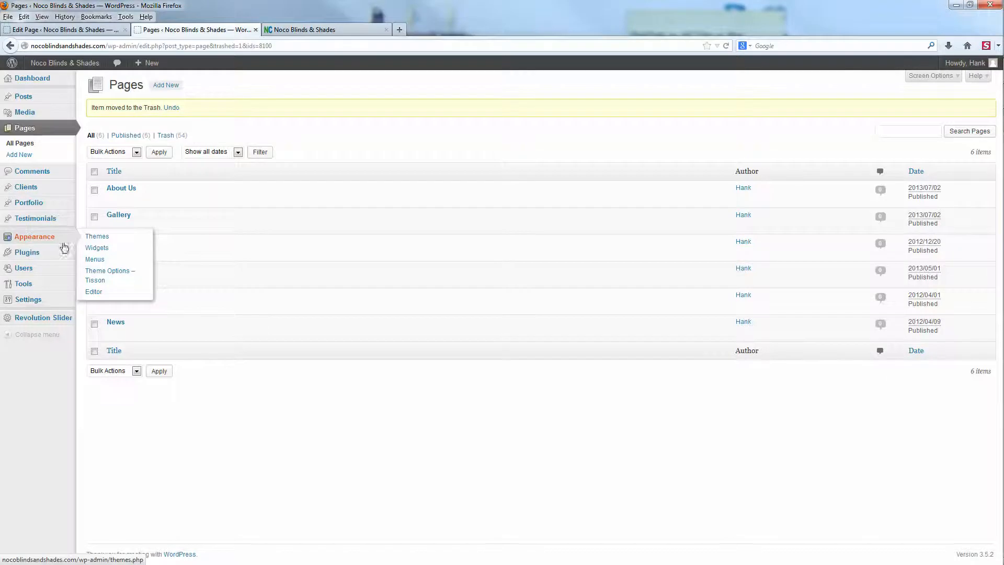
{"action": "left_click", "coordinate": [109, 275]}
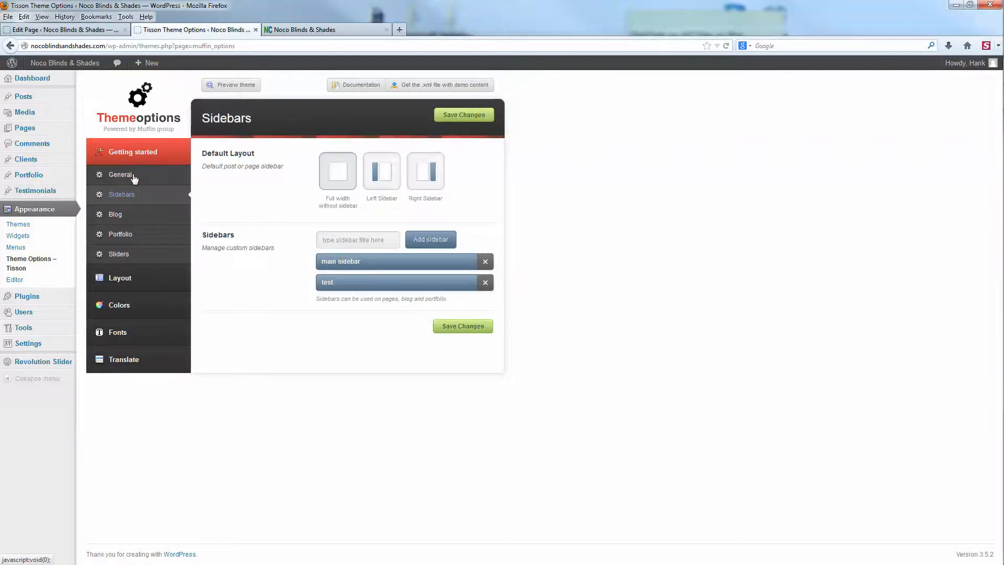
Review the Tisson main menu and header colour settings, comparing against the live homepage
{"action": "left_click", "coordinate": [120, 174]}
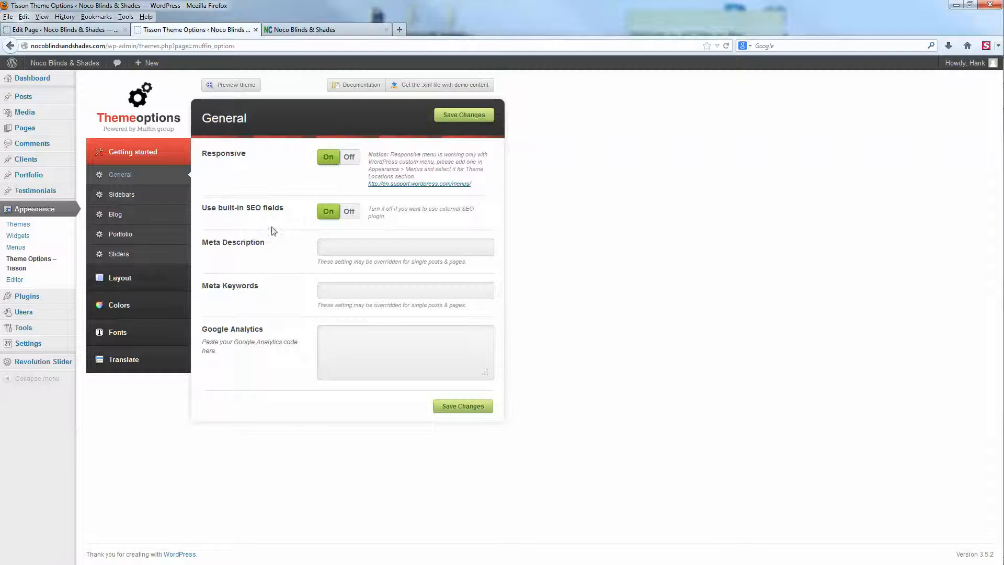
{"action": "mouse_move", "coordinate": [119, 253]}
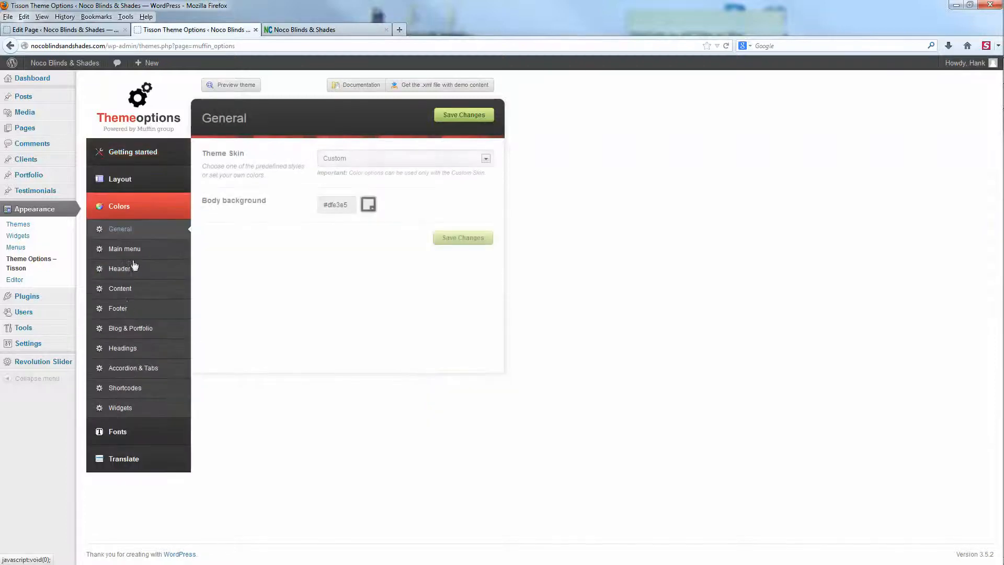
{"action": "left_click", "coordinate": [125, 249]}
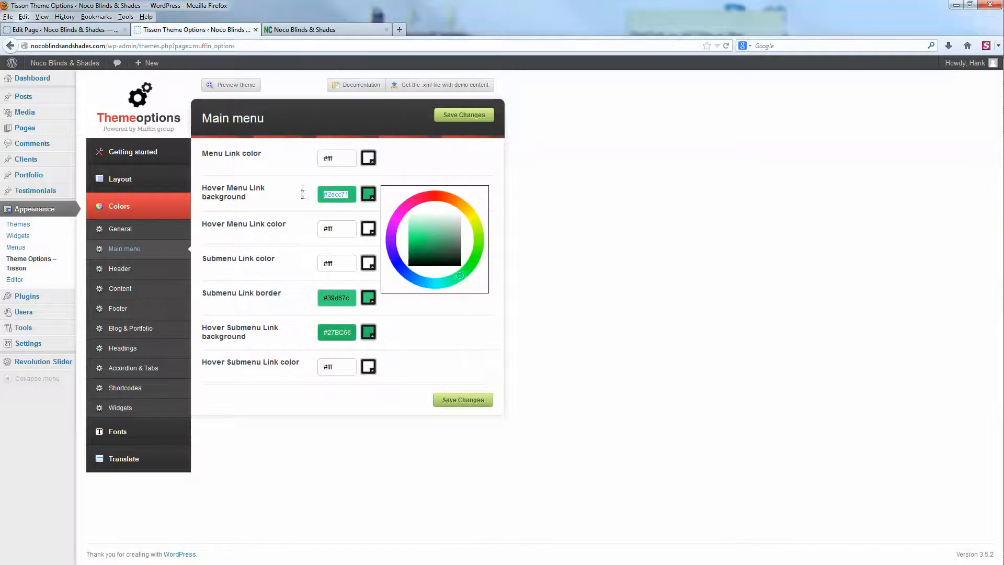
{"action": "left_click", "coordinate": [428, 240]}
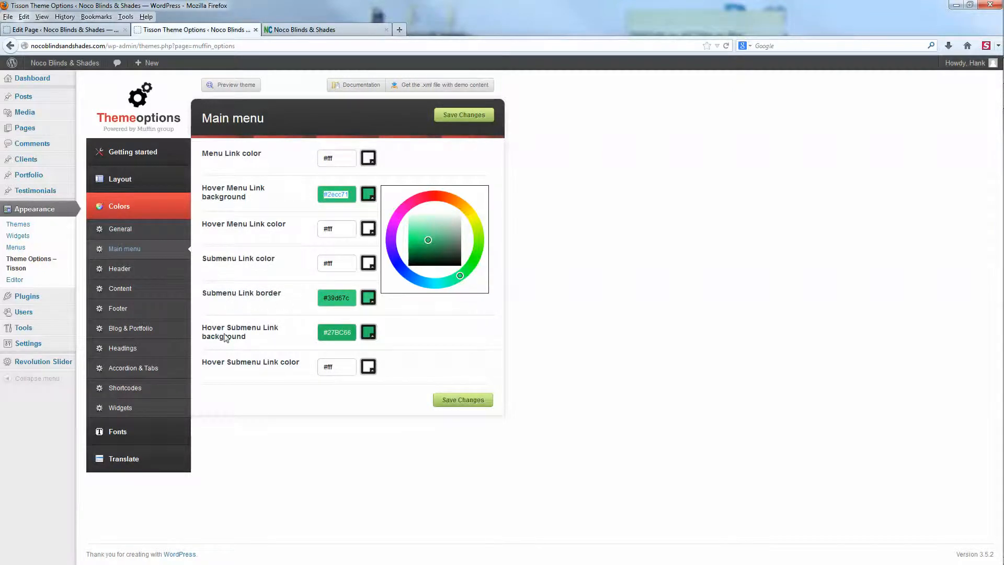
{"action": "mouse_move", "coordinate": [232, 346]}
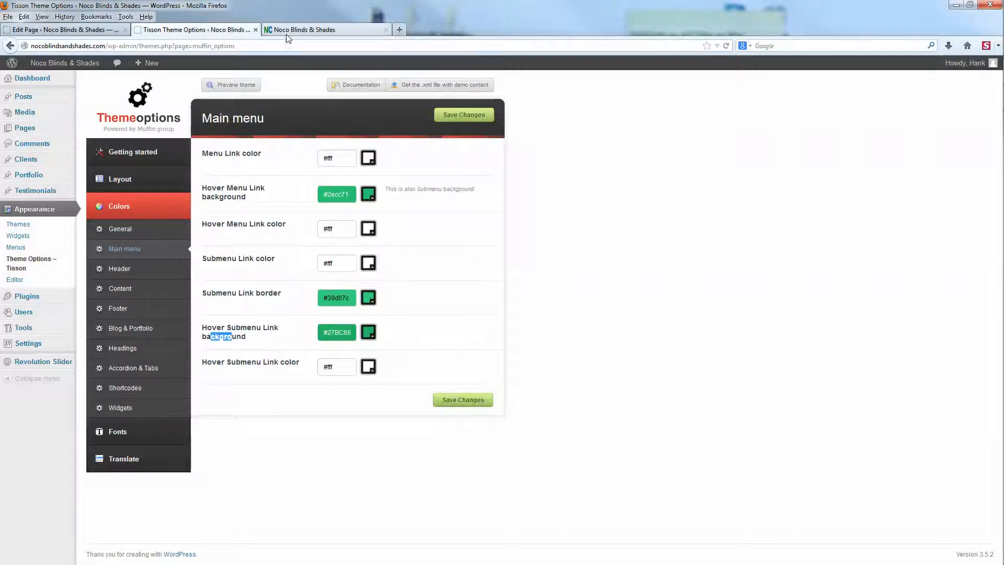
{"action": "left_click", "coordinate": [326, 29]}
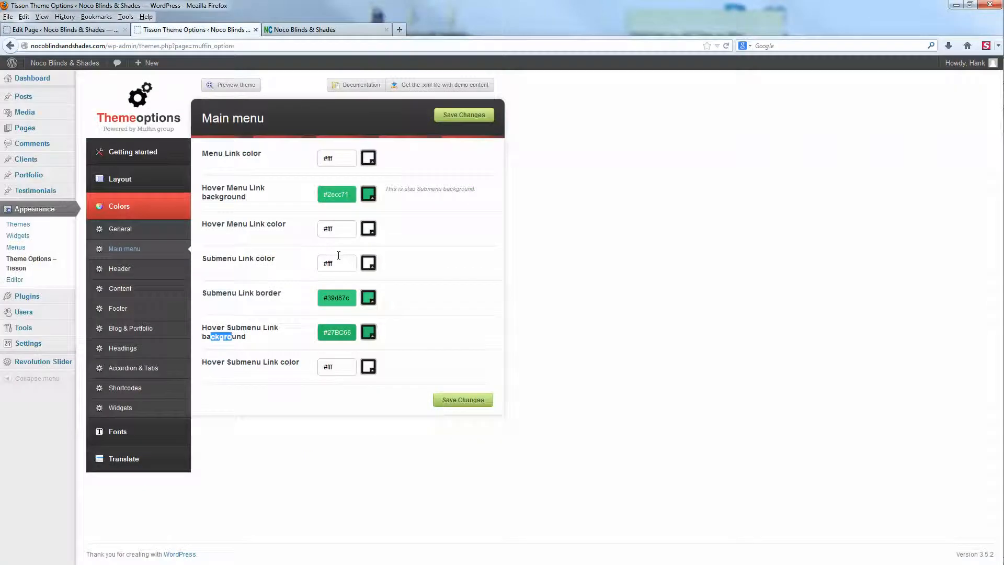
{"action": "left_click", "coordinate": [120, 269]}
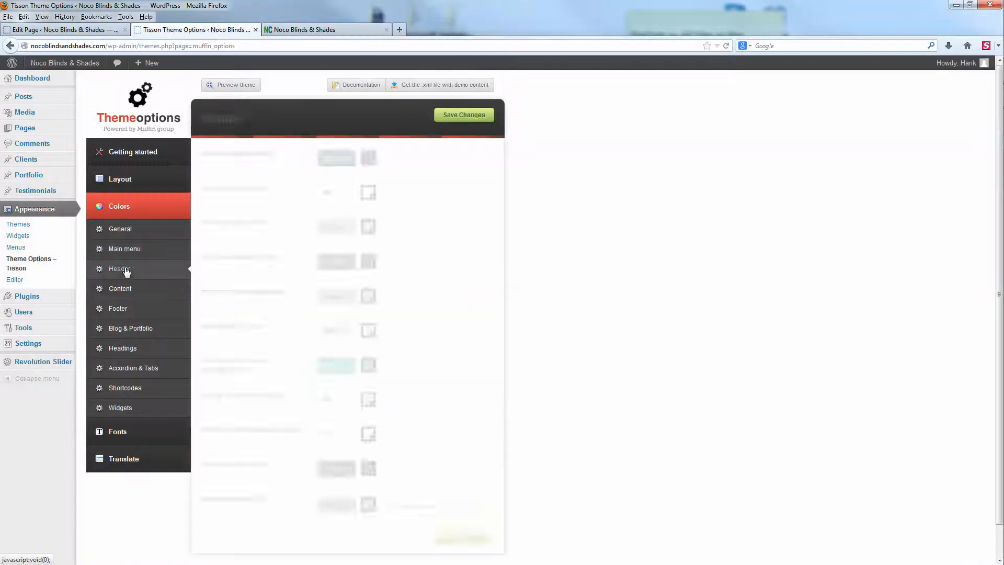
{"action": "left_click", "coordinate": [326, 29]}
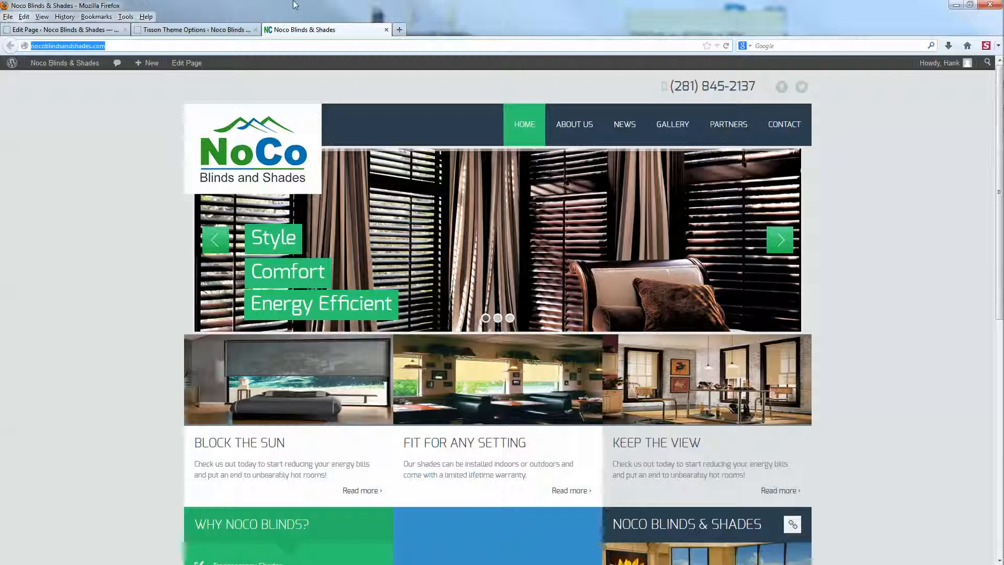
Review the Tisson content and footer colour settings
{"action": "left_click", "coordinate": [192, 30]}
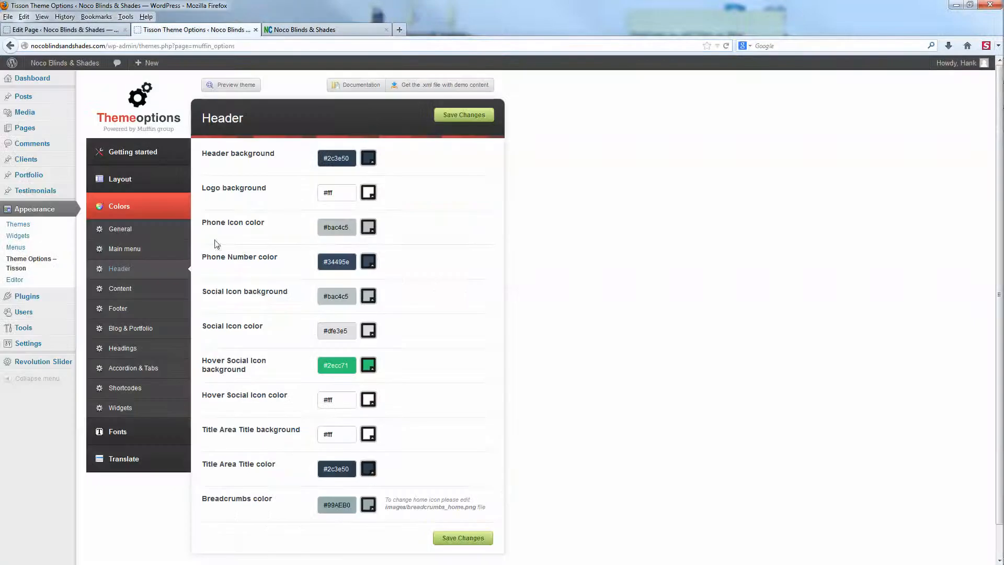
{"action": "left_click", "coordinate": [119, 289]}
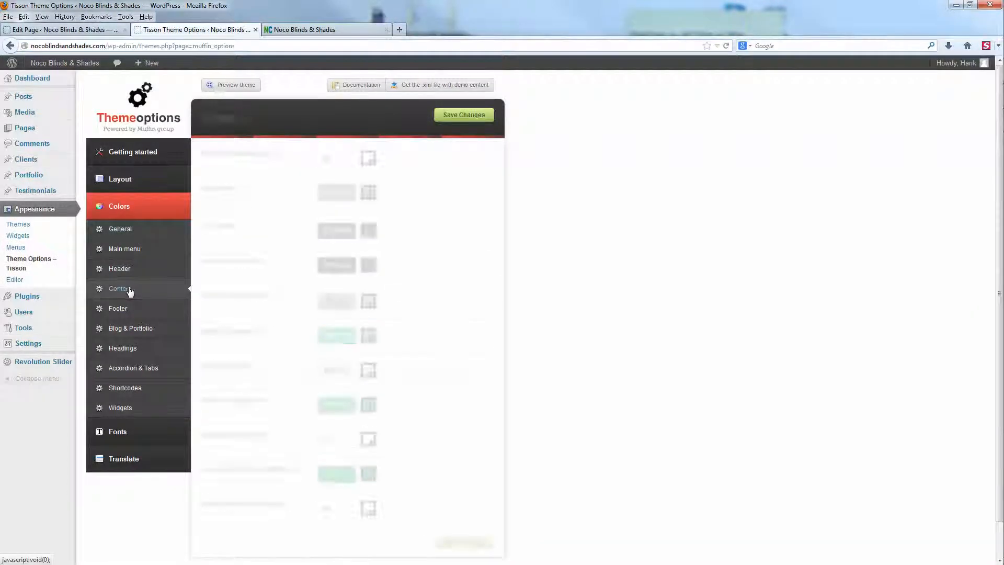
{"action": "left_click", "coordinate": [120, 288]}
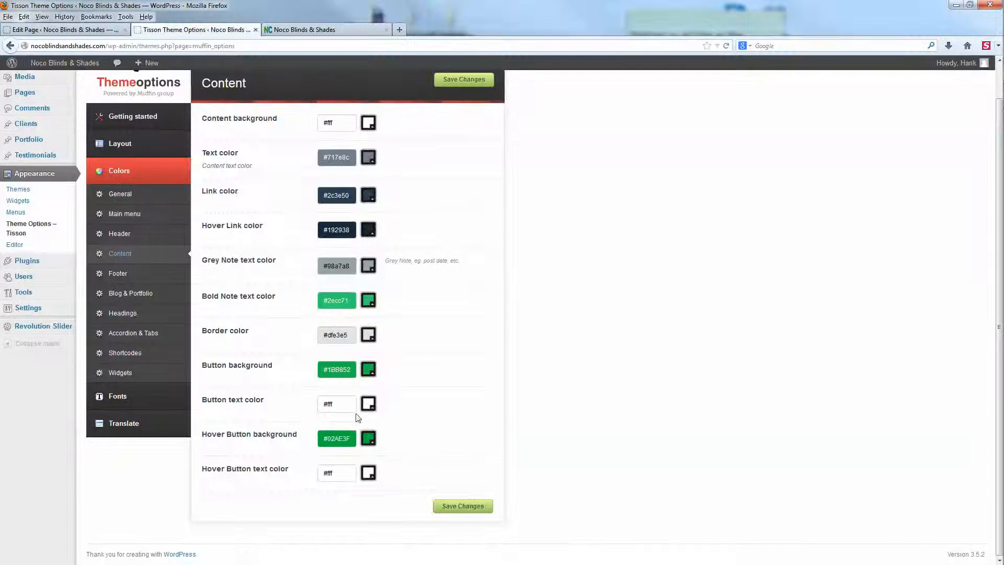
{"action": "left_click", "coordinate": [118, 278]}
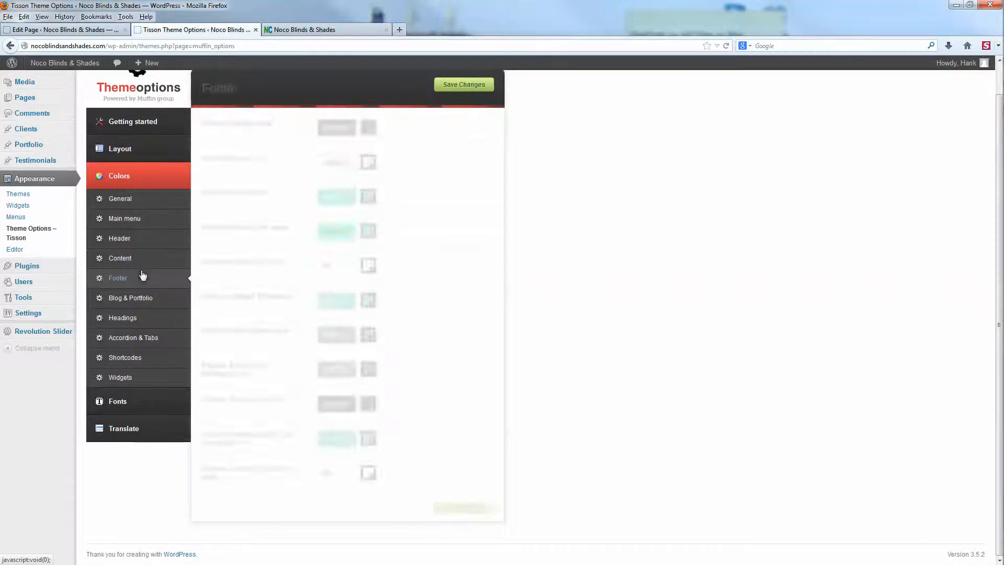
Check the live homepage footer, then return to the footer colour settings
{"action": "left_click", "coordinate": [301, 29]}
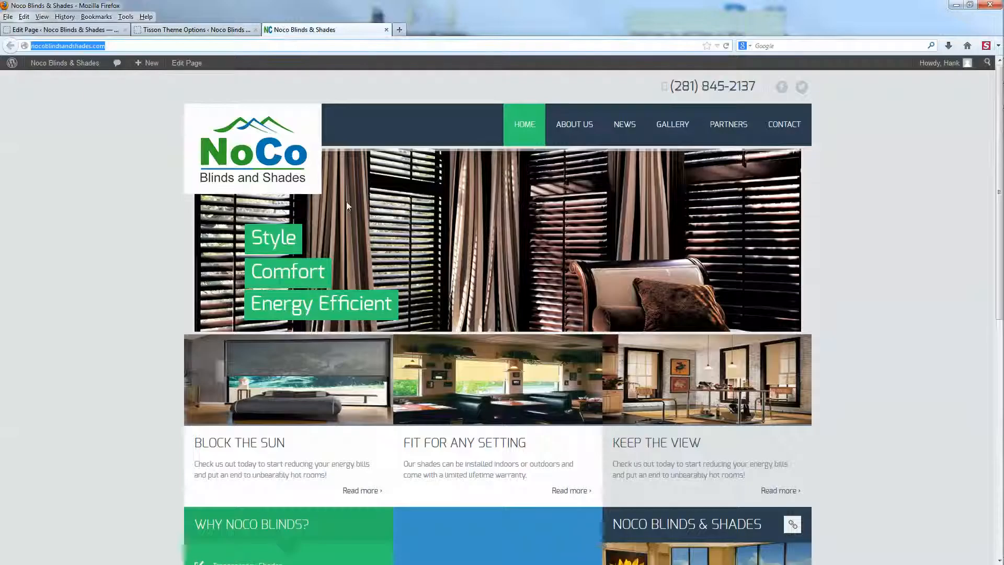
{"action": "scroll", "scroll_direction": "down", "scroll_amount": 3}
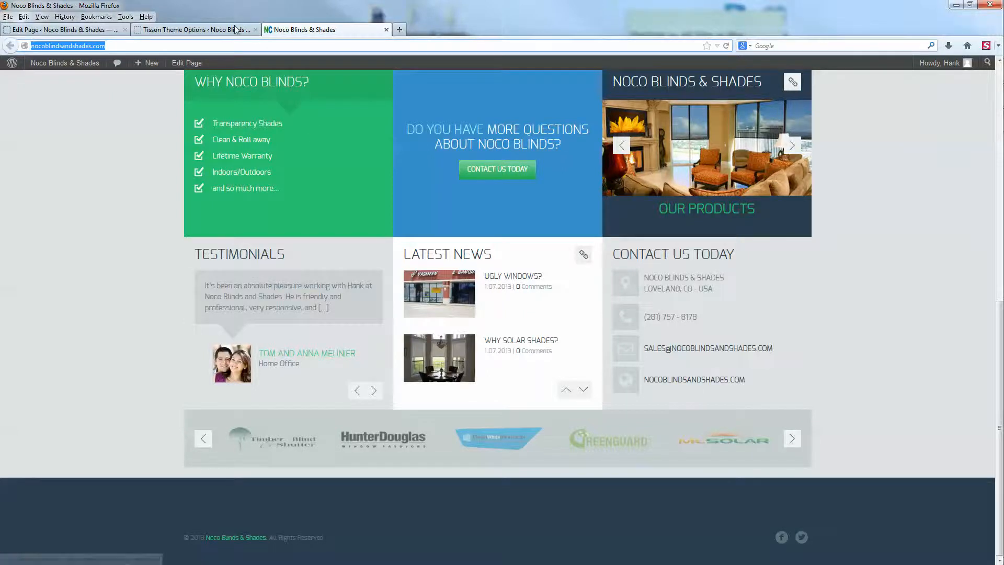
{"action": "left_click", "coordinate": [192, 29]}
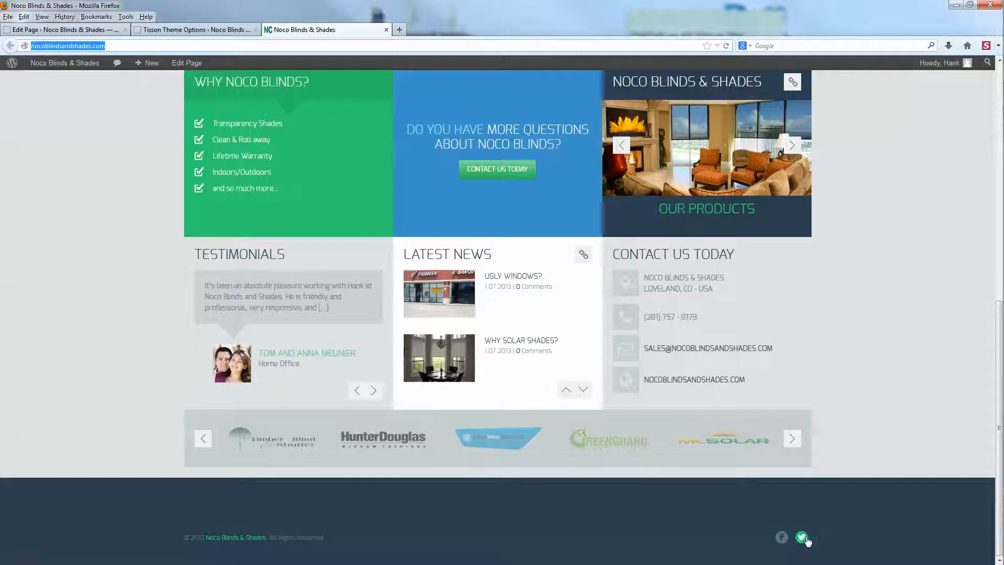
{"action": "mouse_move", "coordinate": [782, 536]}
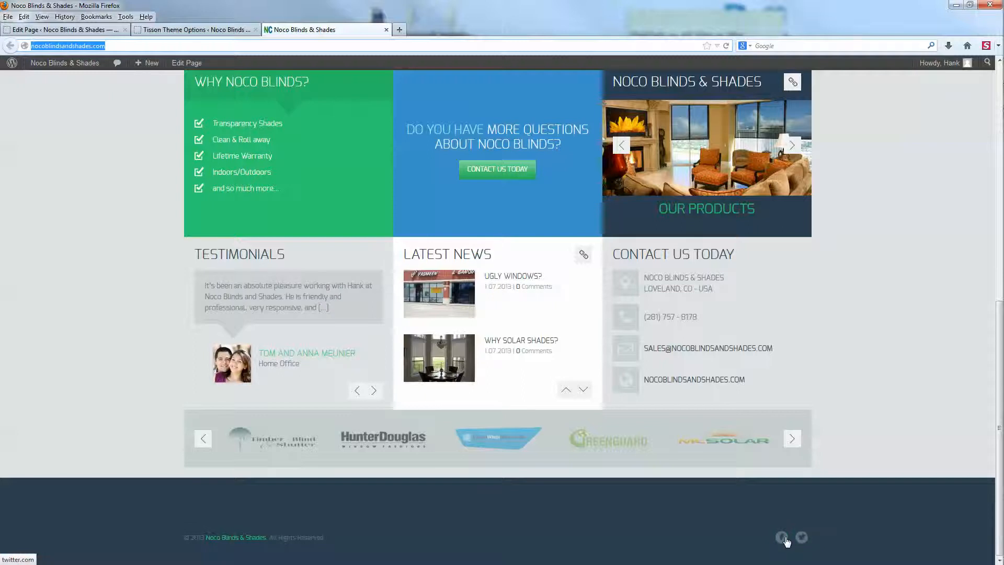
{"action": "left_click", "coordinate": [192, 29]}
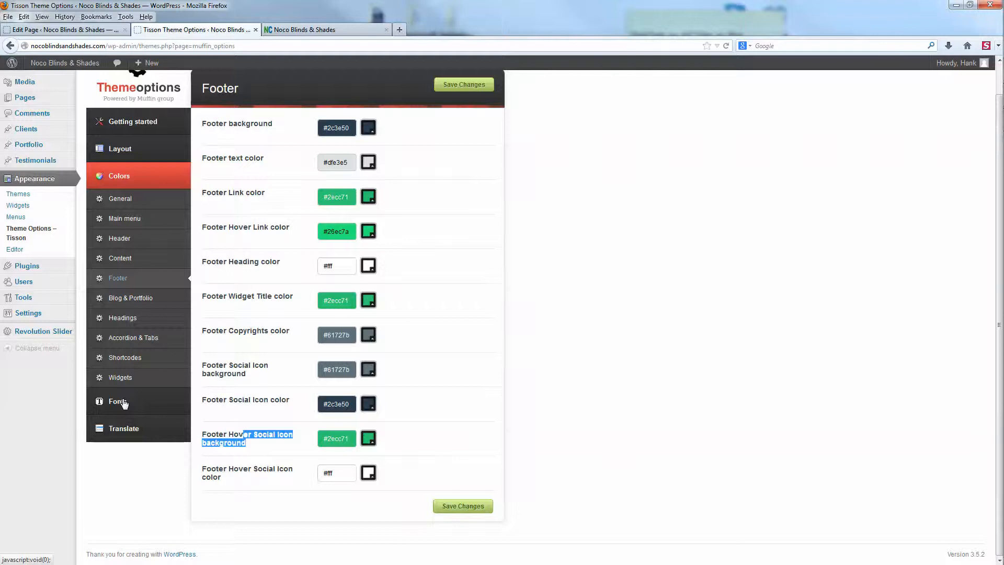
Move through Fonts and Font Size to the Translate General settings in Tisson theme options
{"action": "left_click", "coordinate": [117, 400]}
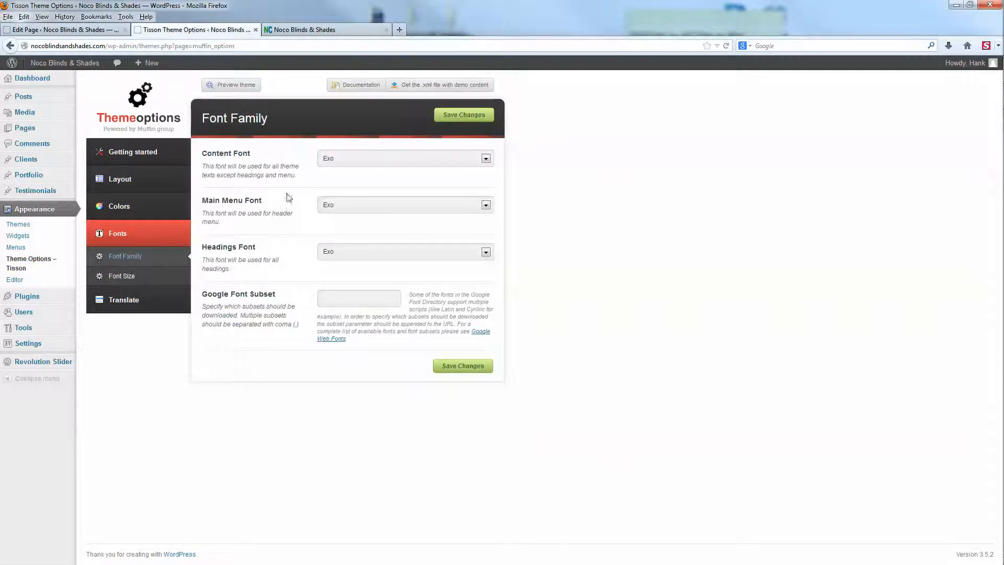
{"action": "left_click", "coordinate": [122, 275]}
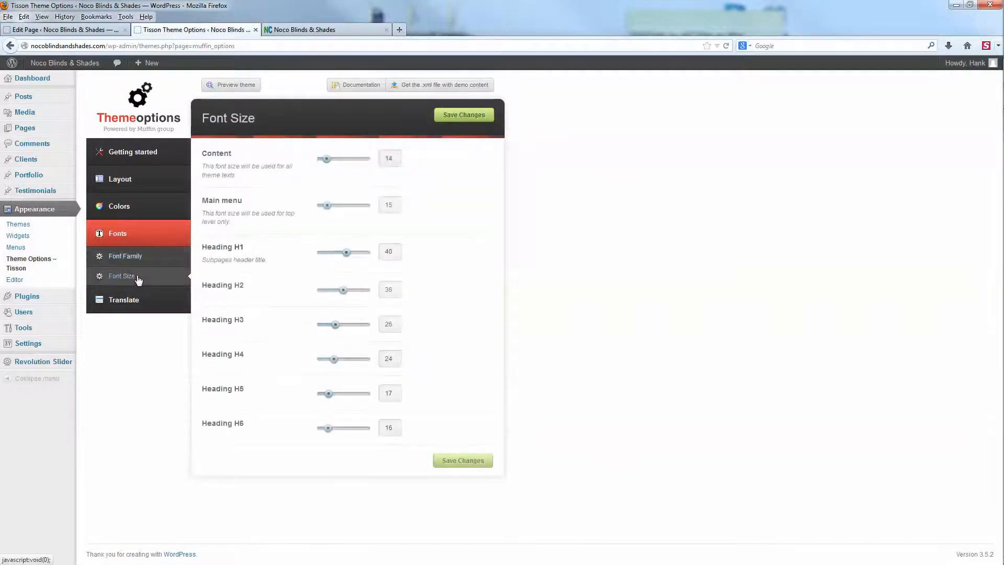
{"action": "left_click", "coordinate": [123, 260]}
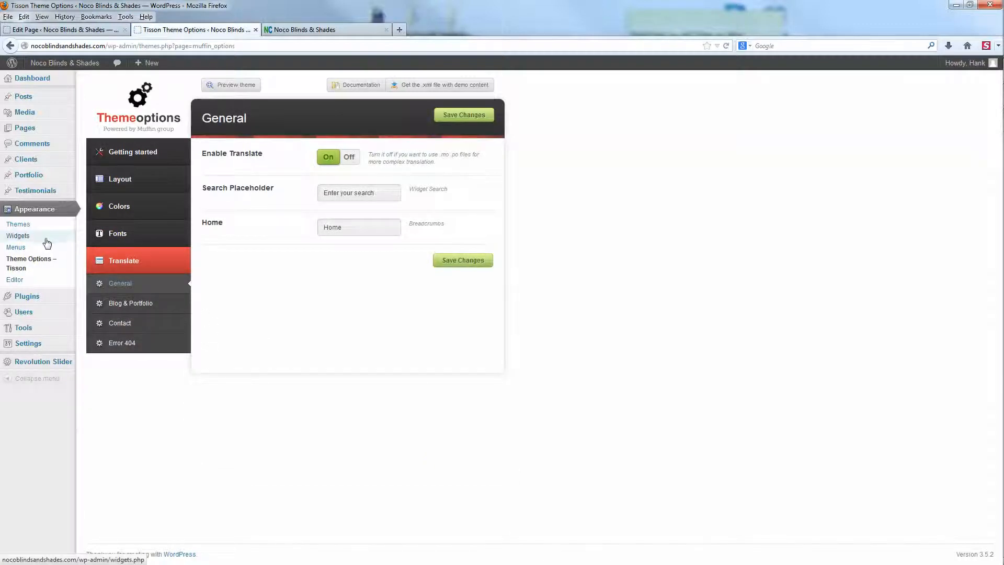
{"action": "mouse_move", "coordinate": [36, 191]}
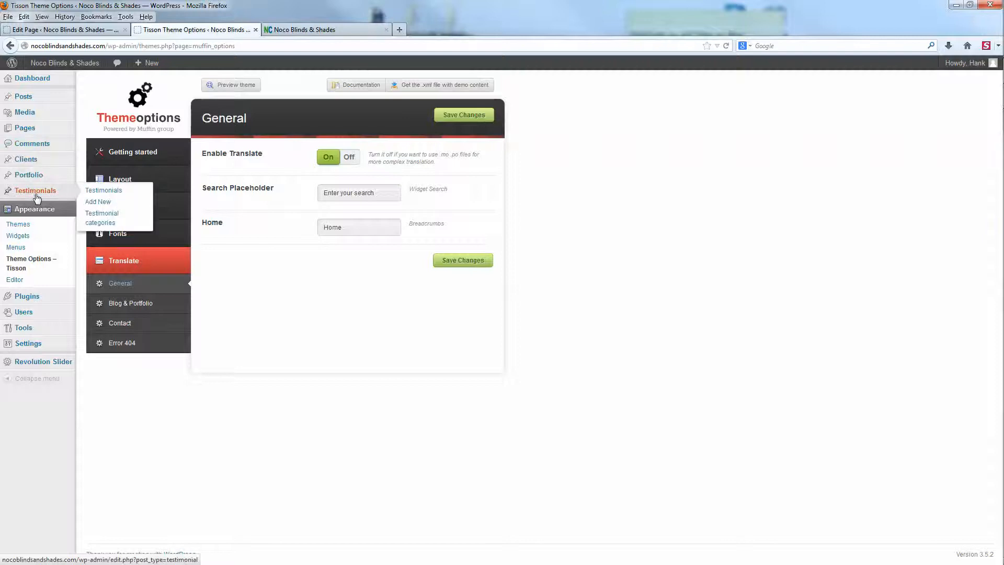
{"action": "left_click", "coordinate": [104, 190]}
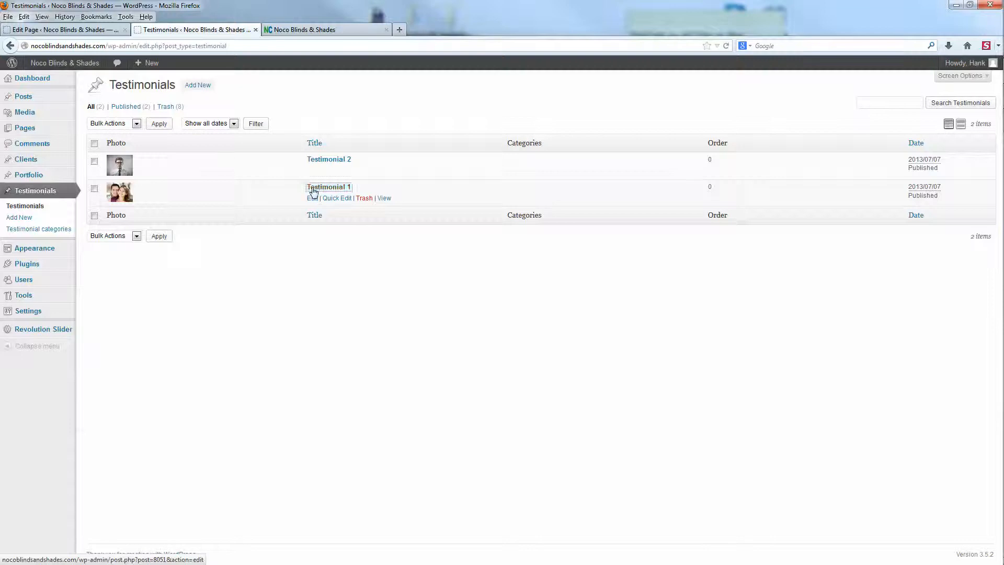
{"action": "left_click", "coordinate": [329, 186]}
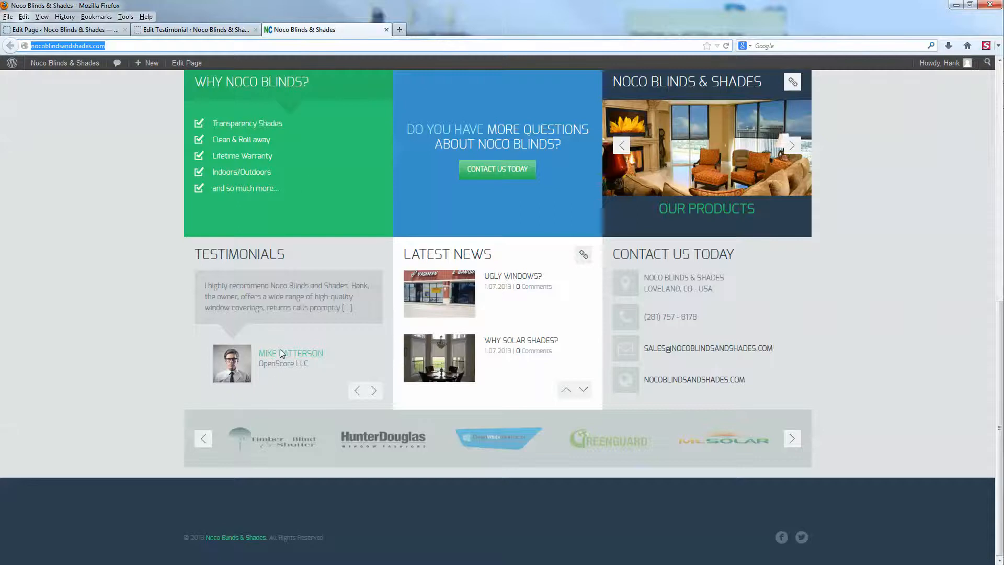
Cycle through both testimonials and the Latest News items on the live homepage
{"action": "left_click", "coordinate": [373, 390]}
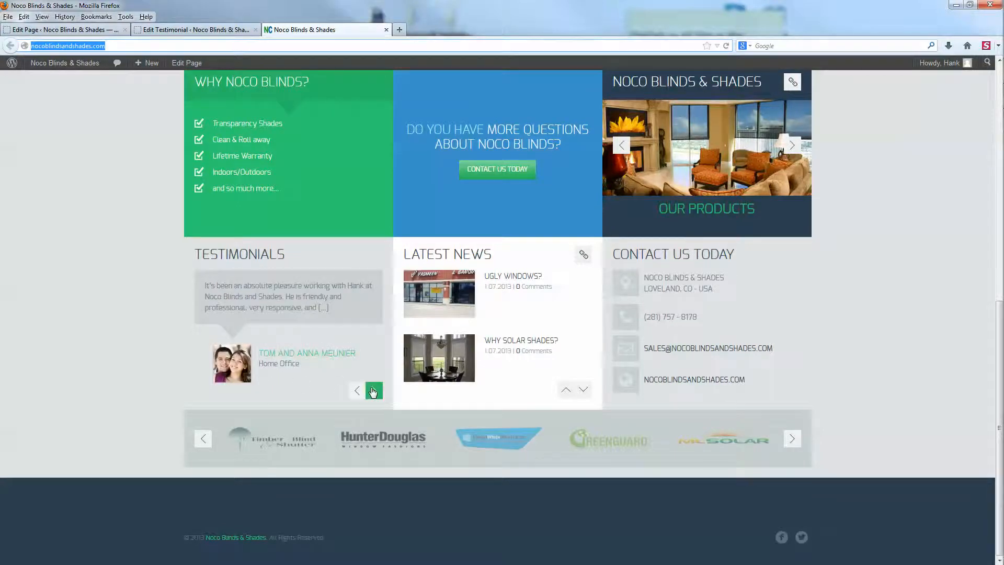
{"action": "left_click", "coordinate": [374, 390]}
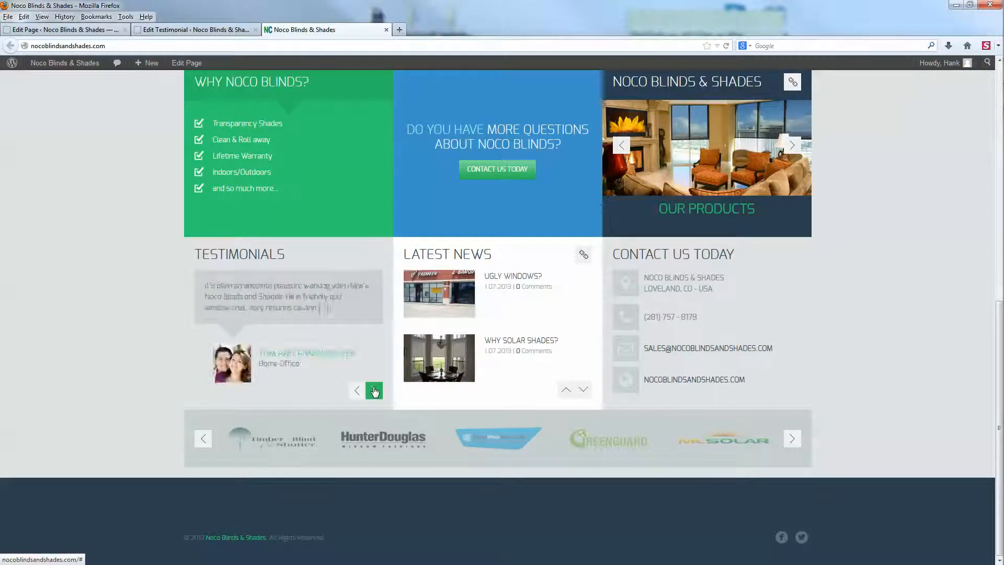
{"action": "left_click", "coordinate": [374, 390]}
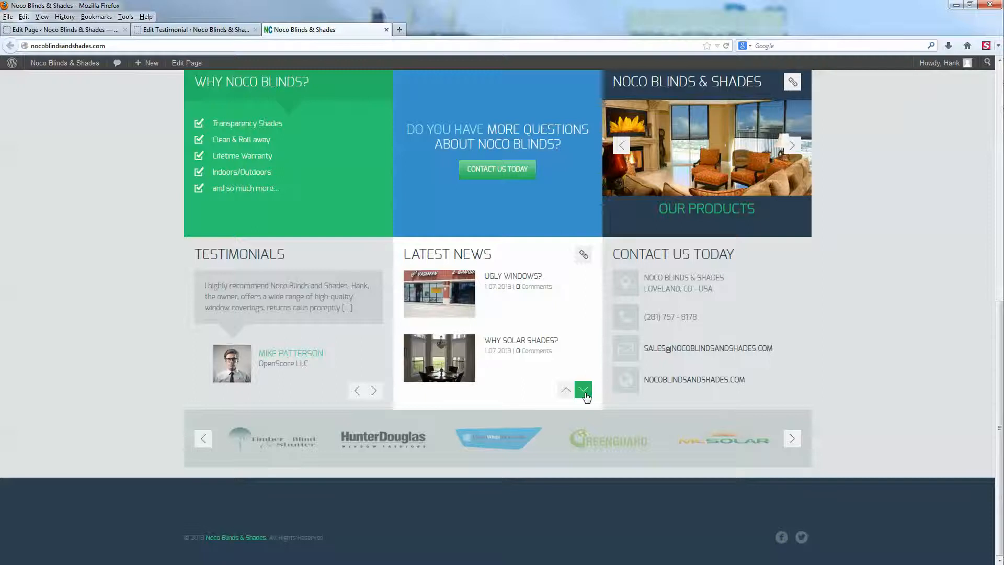
{"action": "left_click", "coordinate": [195, 29]}
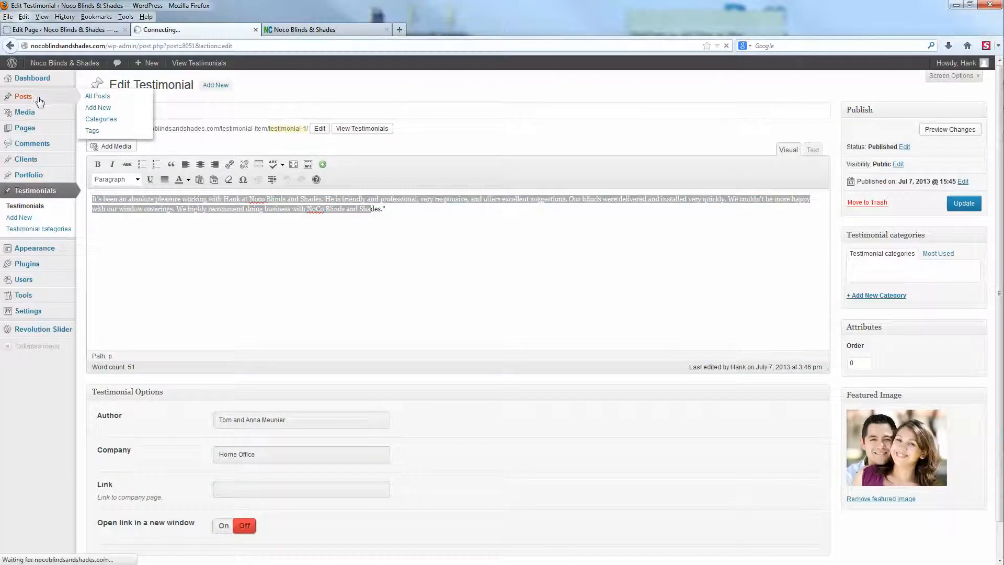
Review the Posts list, then view the live site's News page showing 'Ugly Windows?'
{"action": "left_click", "coordinate": [97, 96]}
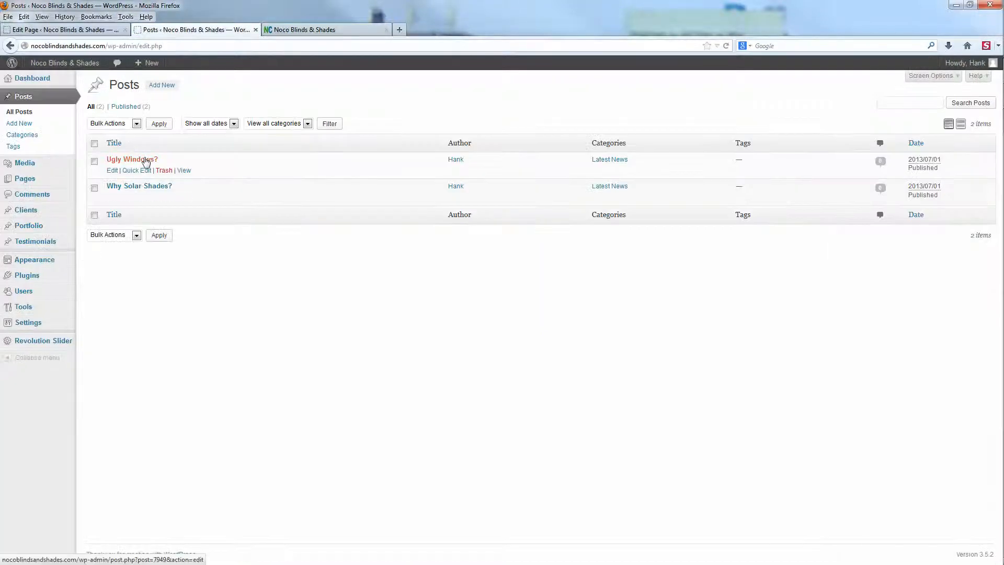
{"action": "mouse_move", "coordinate": [131, 158]}
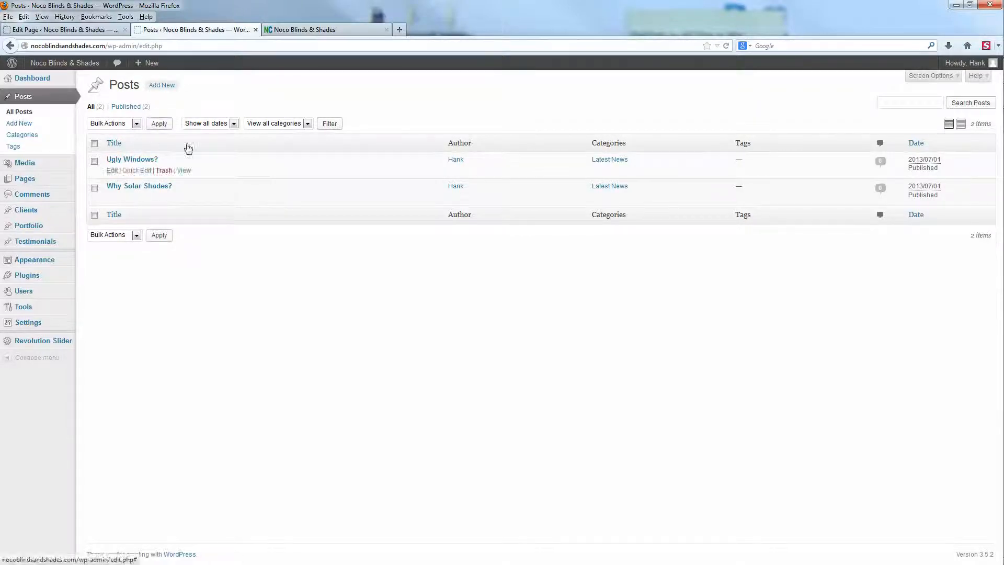
{"action": "left_click", "coordinate": [326, 30]}
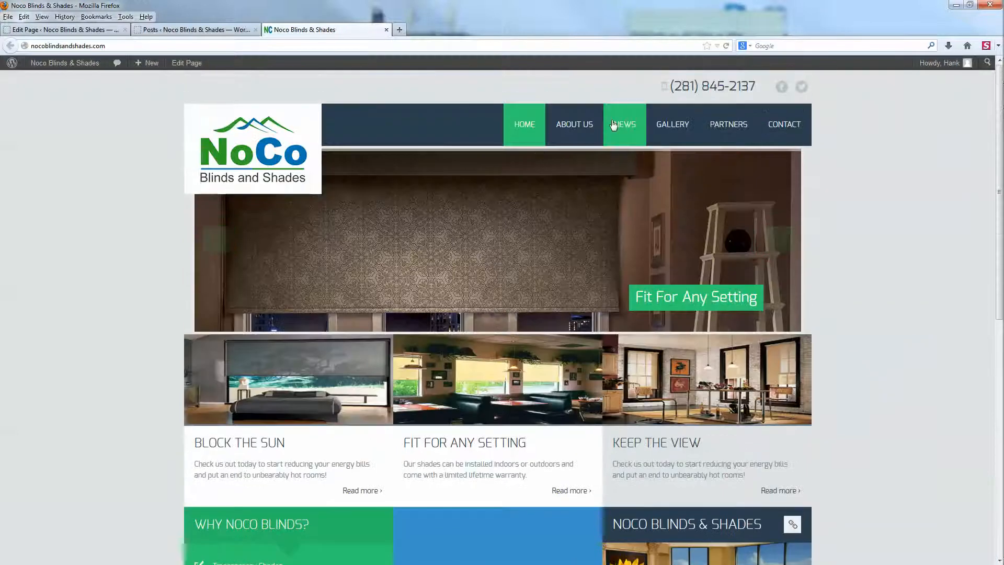
{"action": "left_click", "coordinate": [623, 124]}
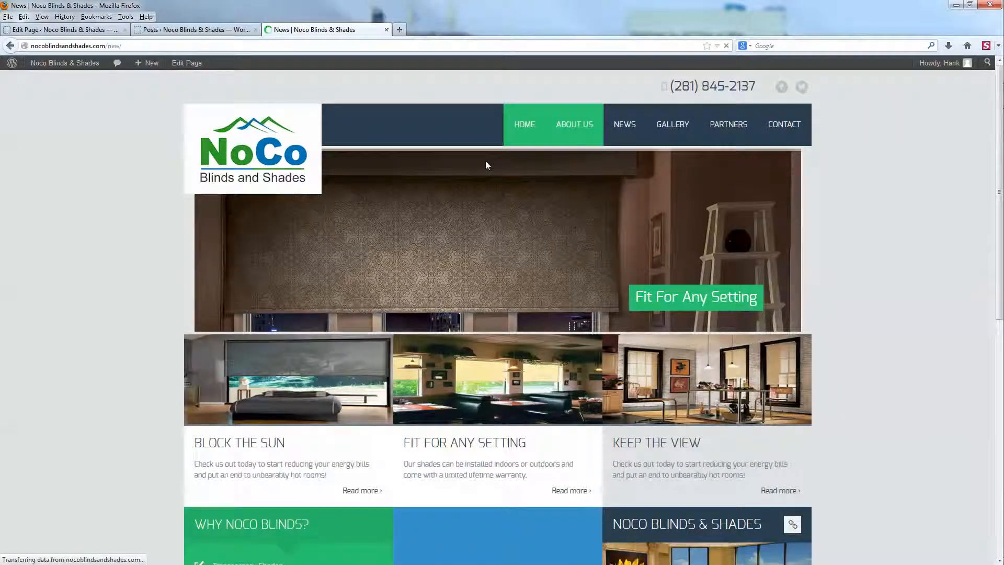
{"action": "left_click", "coordinate": [623, 124]}
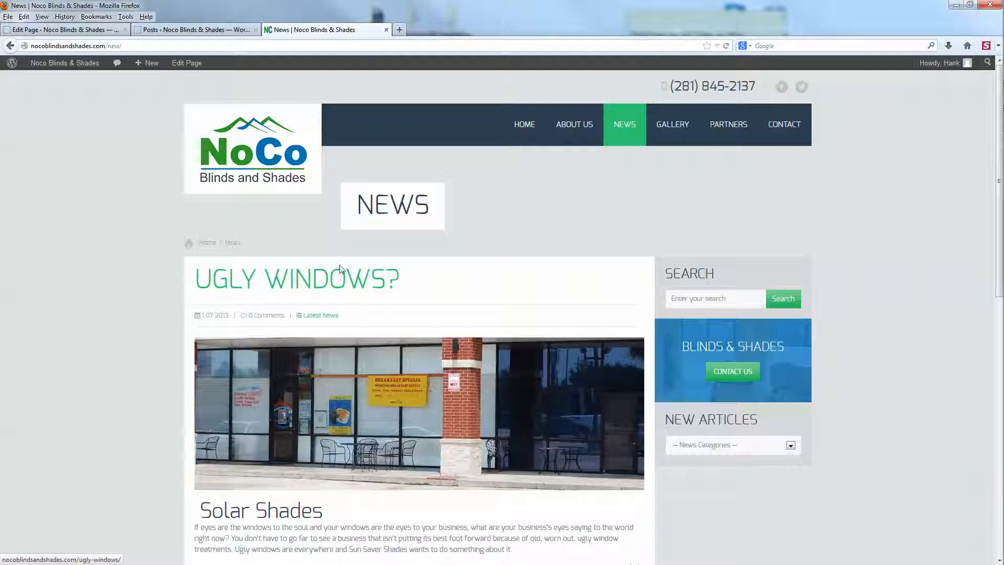